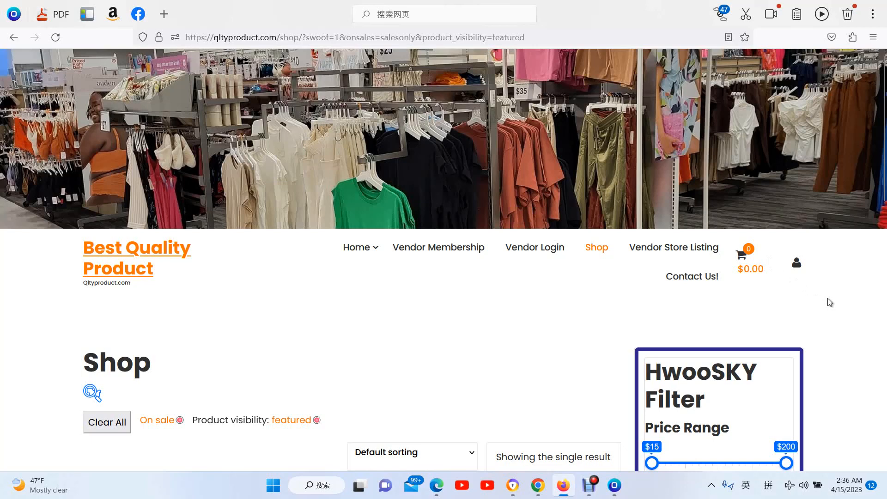
mouse_move(823, 302)
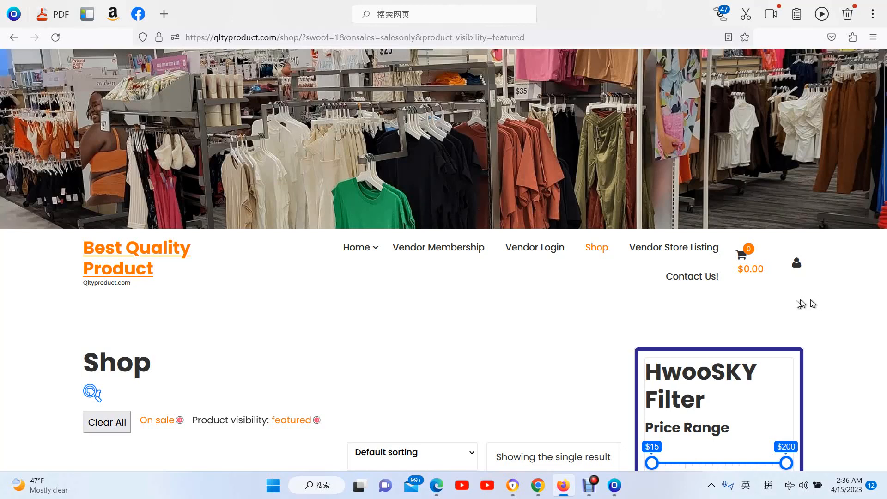
mouse_move(597, 250)
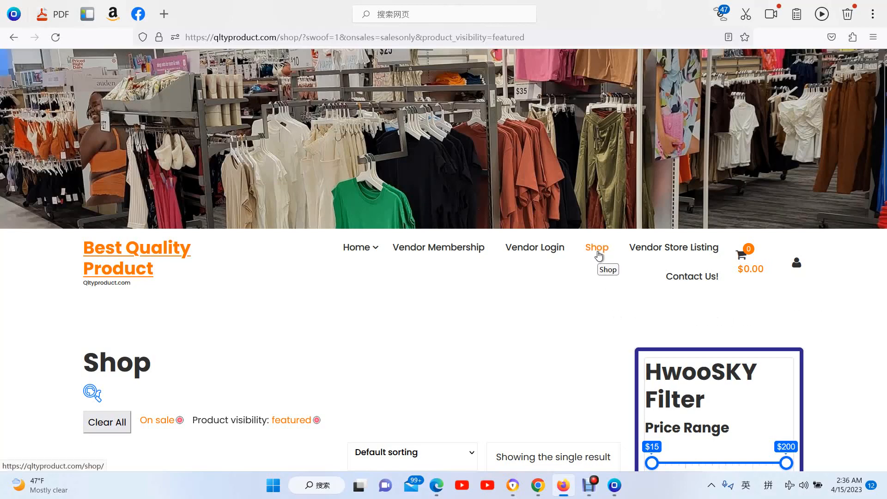
Scroll the single-result shop page filtered by on-sale and featured products.
scroll(down, 3)
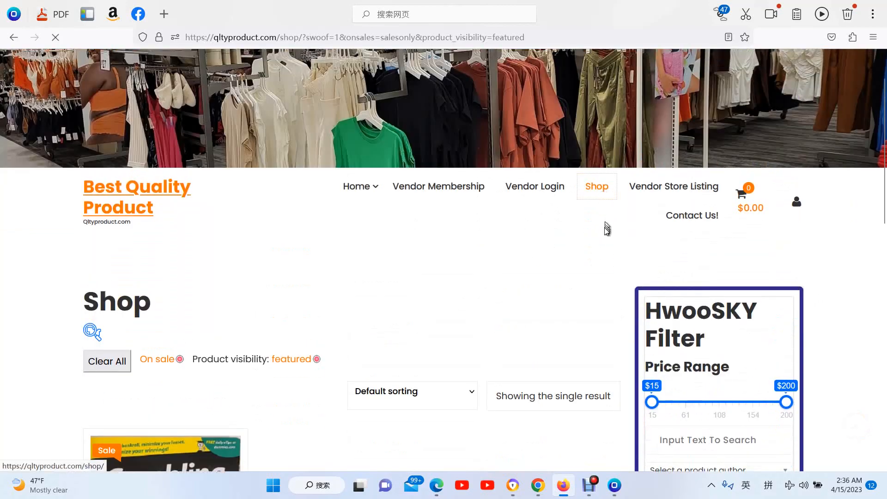
click(106, 361)
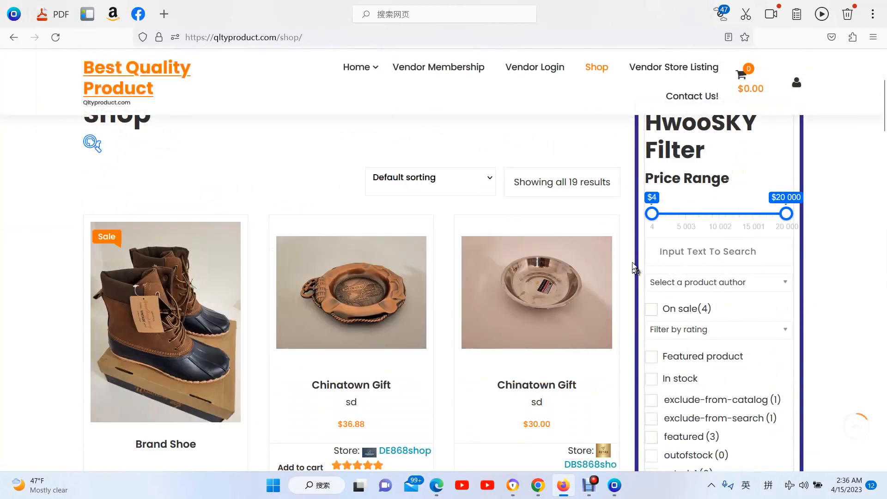
mouse_move(652, 204)
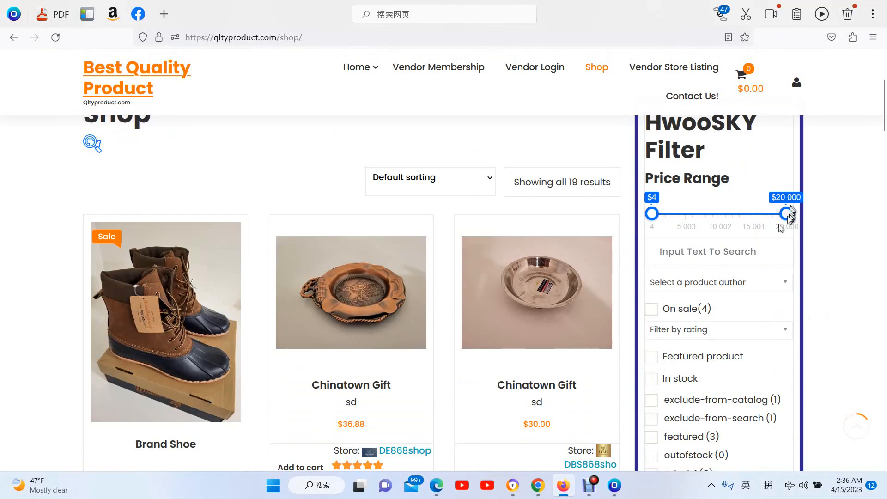
scroll(down, 3)
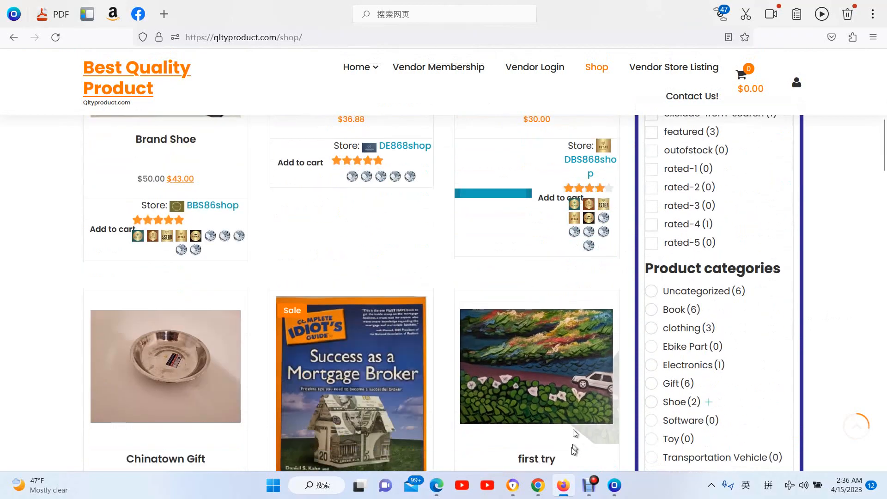
scroll(down, 3)
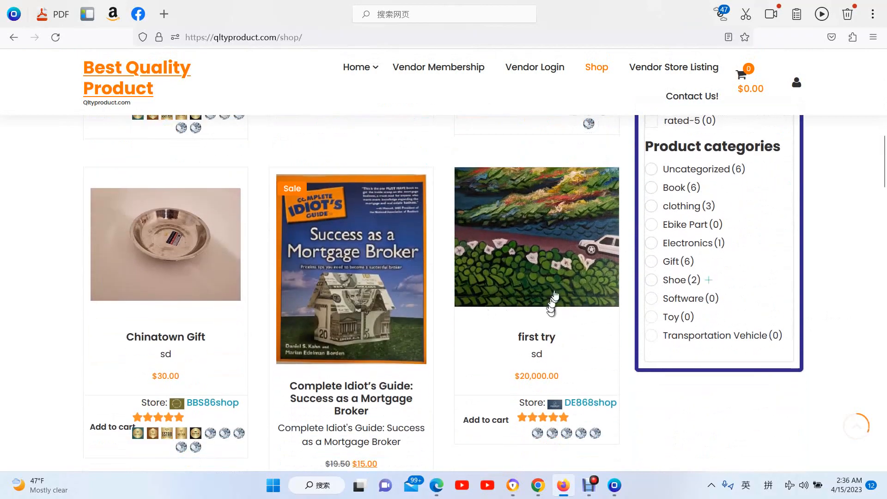
scroll(down, 3)
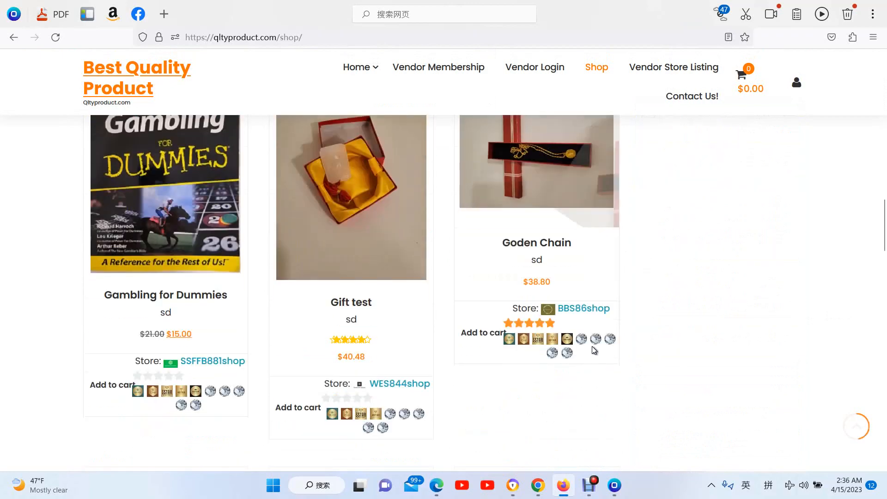
scroll(down, 3)
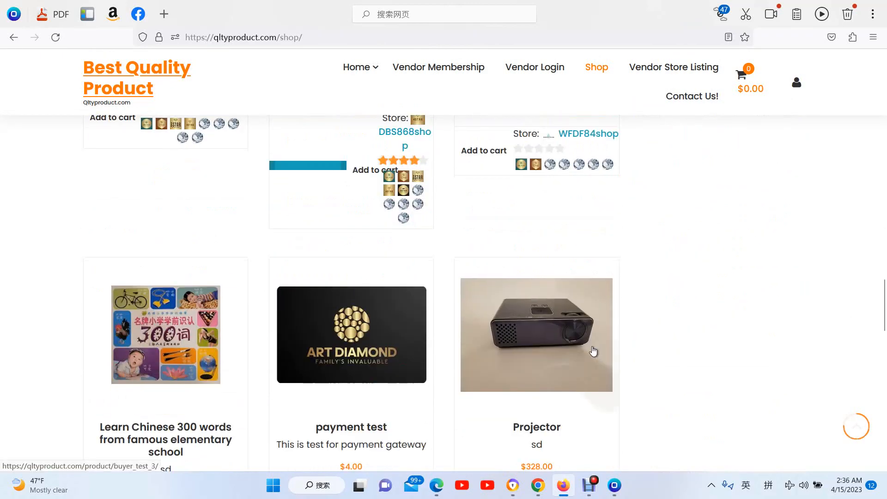
scroll(down, 3)
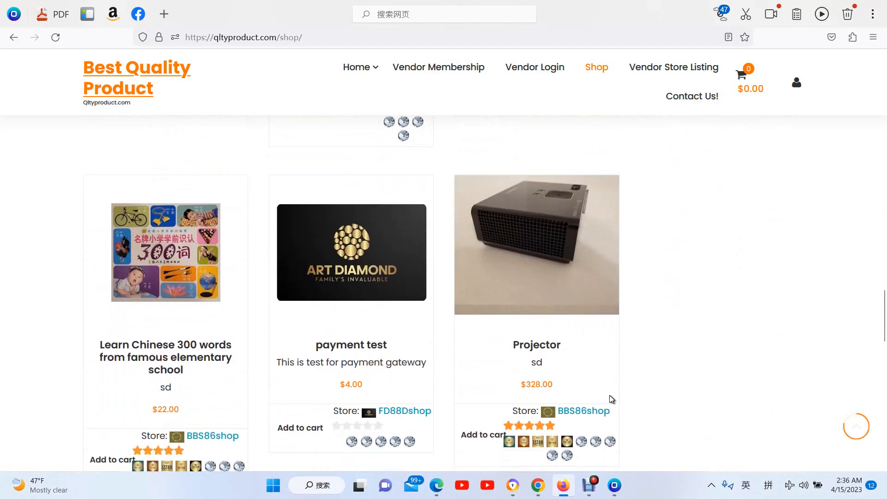
scroll(down, 3)
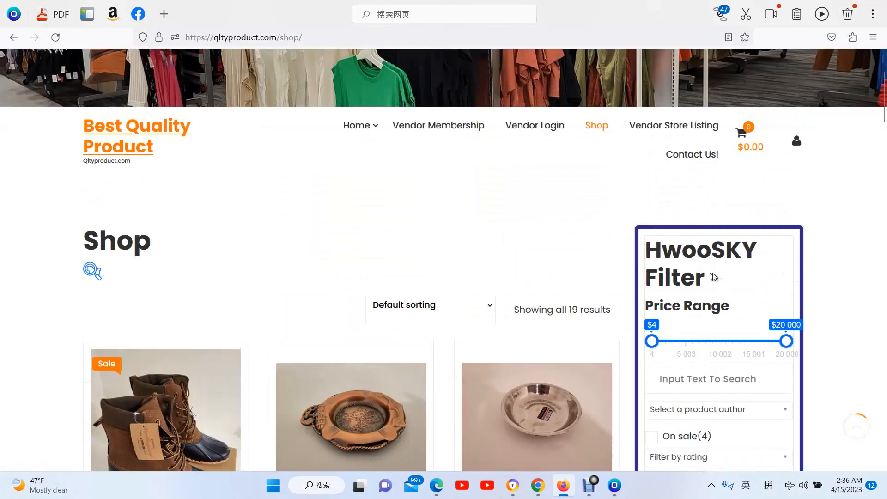
scroll(down, 3)
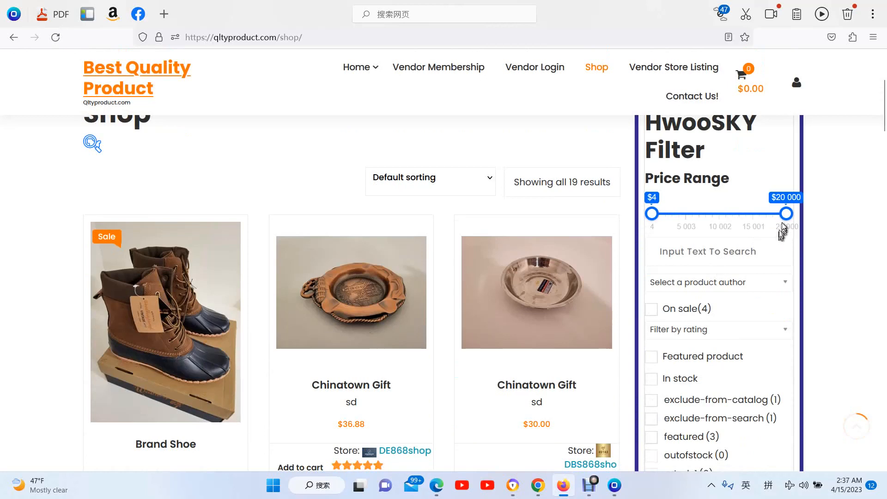
Lower the maximum price to $13,719 and browse the 18 remaining products.
drag(786, 214, 749, 214)
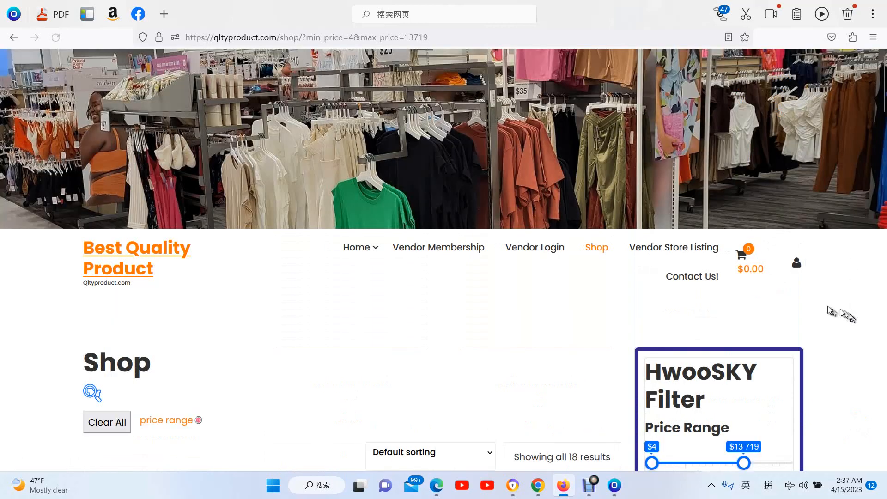
scroll(down, 3)
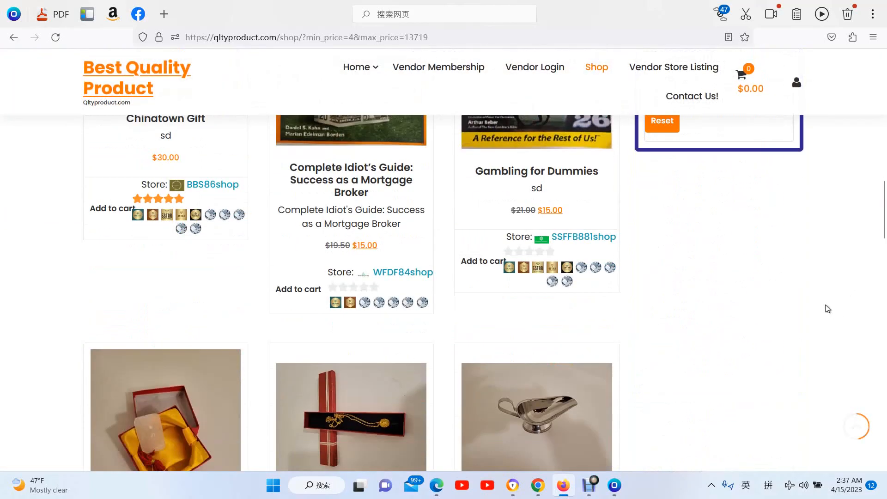
scroll(down, 3)
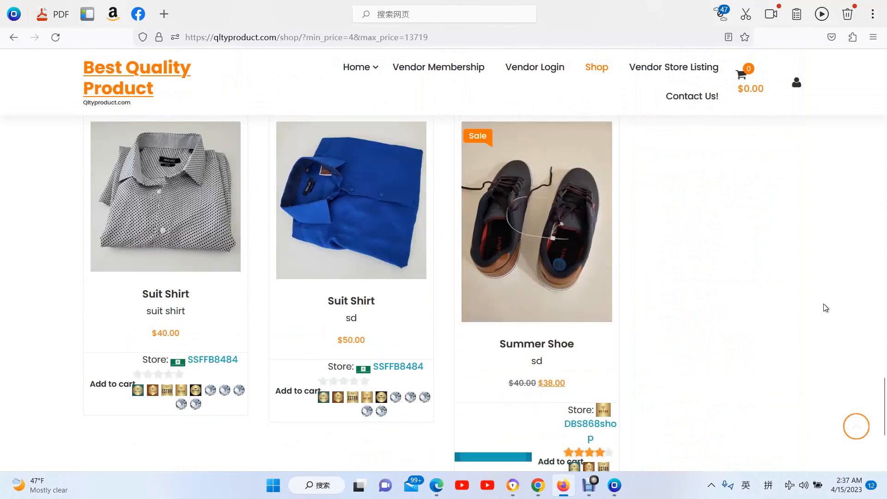
scroll(down, 3)
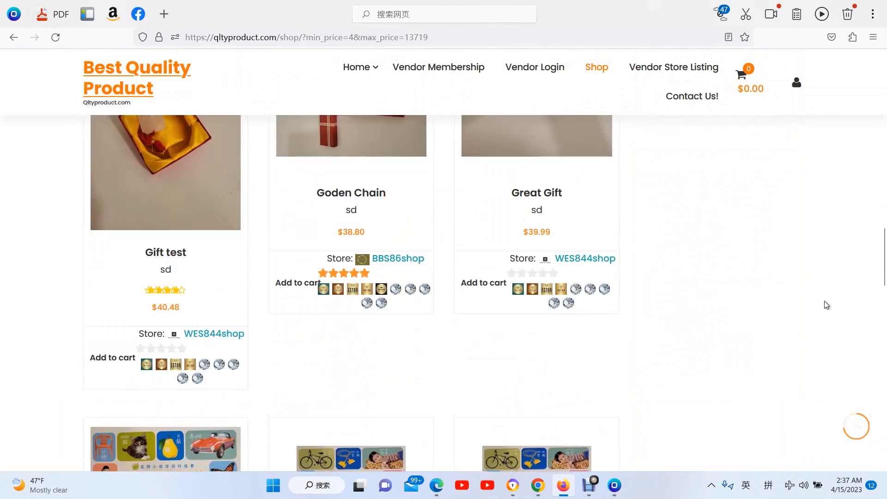
scroll(up, 3)
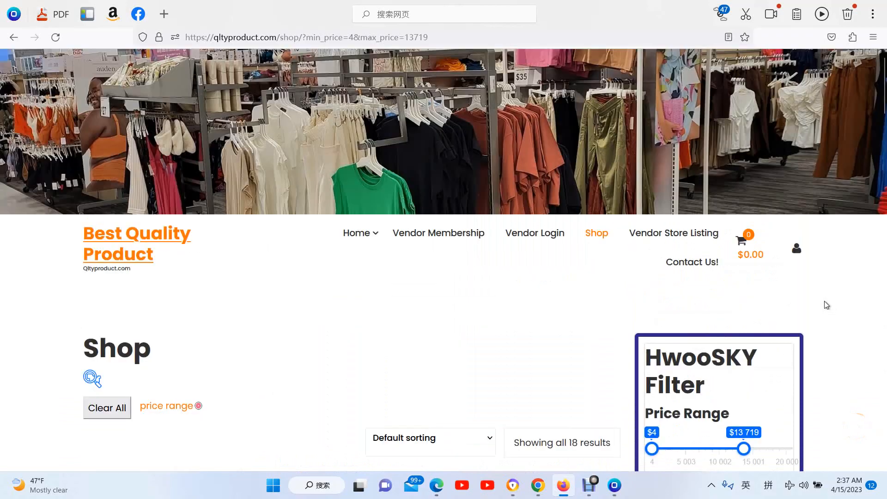
scroll(down, 3)
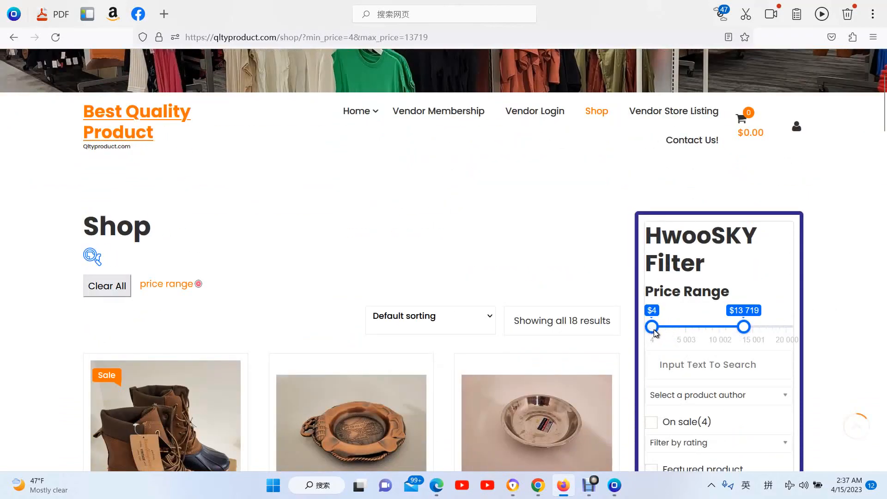
Set the price range to $176–$20,000, listing first try, Projector and Suit pants.
drag(652, 328, 656, 327)
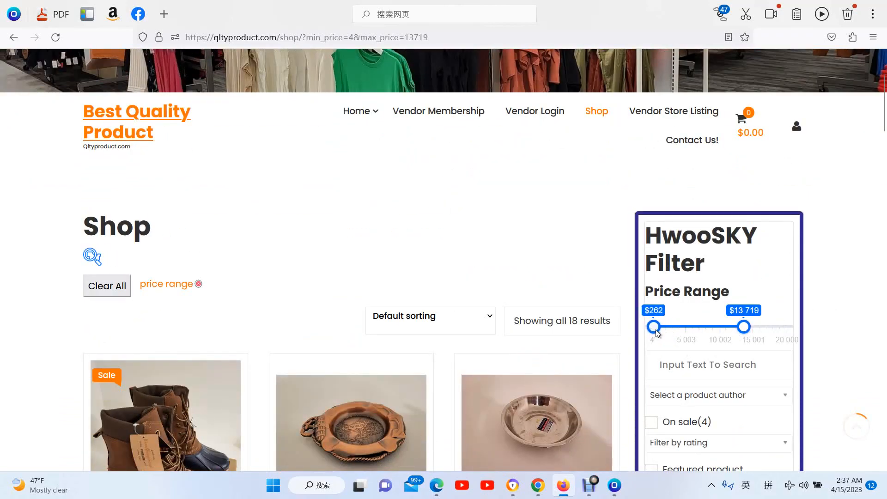
drag(654, 327, 651, 327)
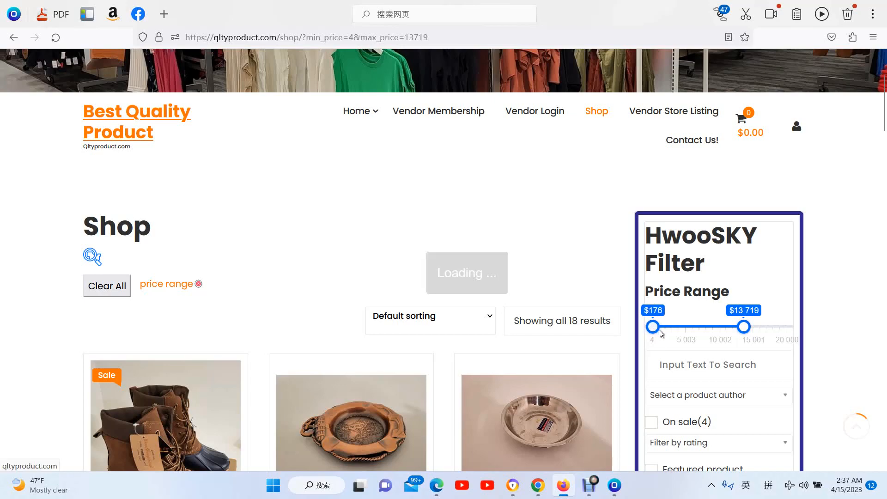
drag(652, 326, 668, 326)
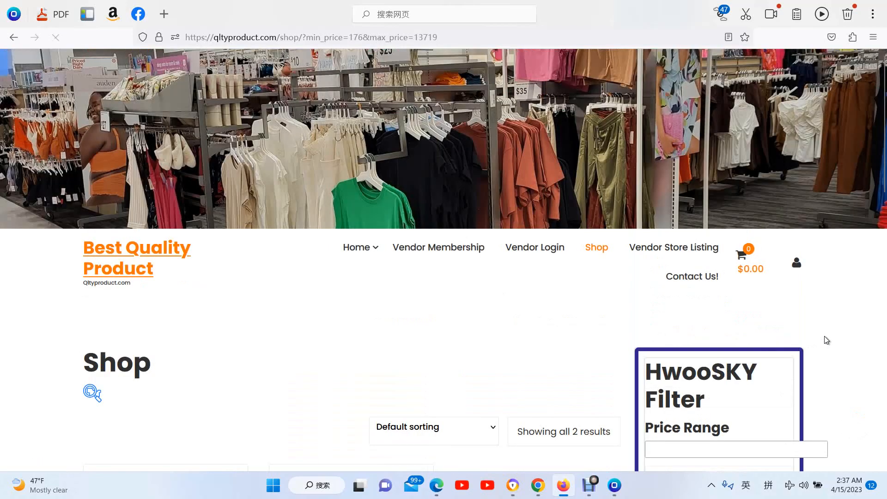
scroll(down, 3)
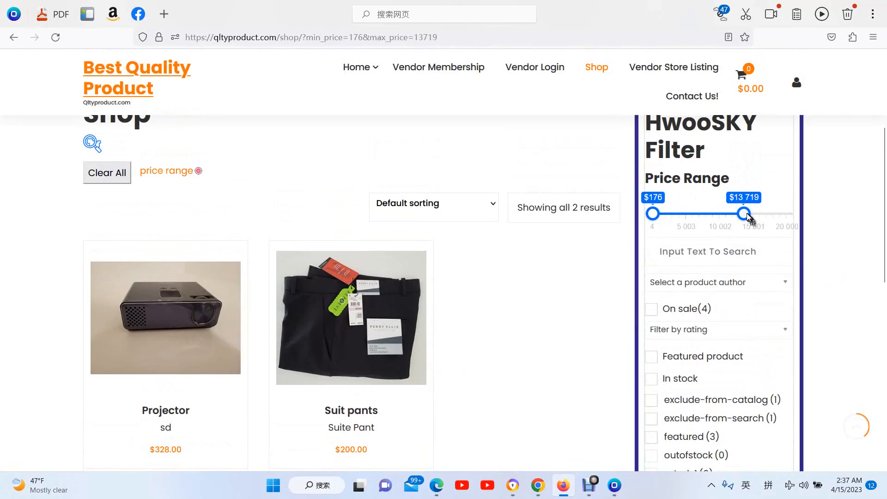
drag(746, 214, 786, 213)
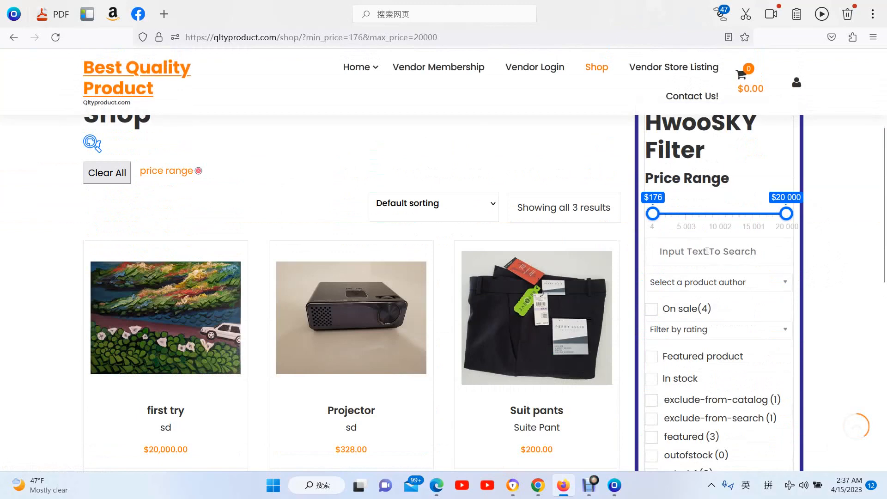
Search the shop filter for 'Suit'.
text(s)
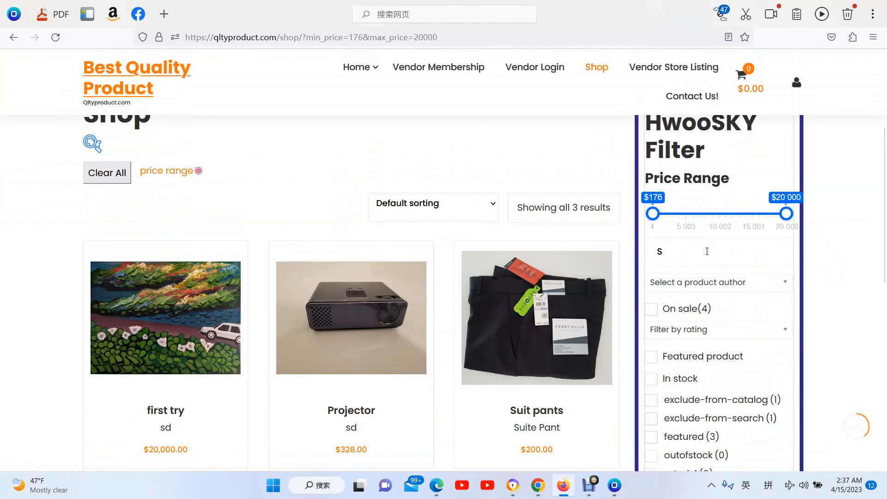
text(Suit)
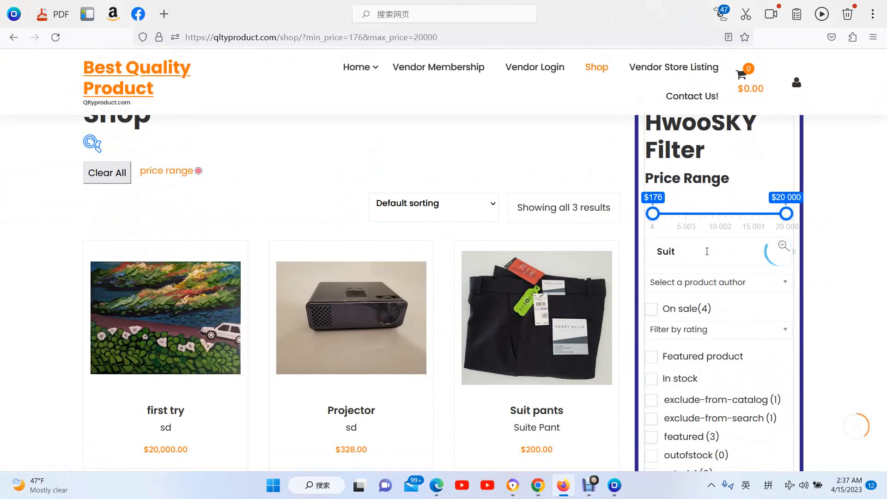
text(Suit)
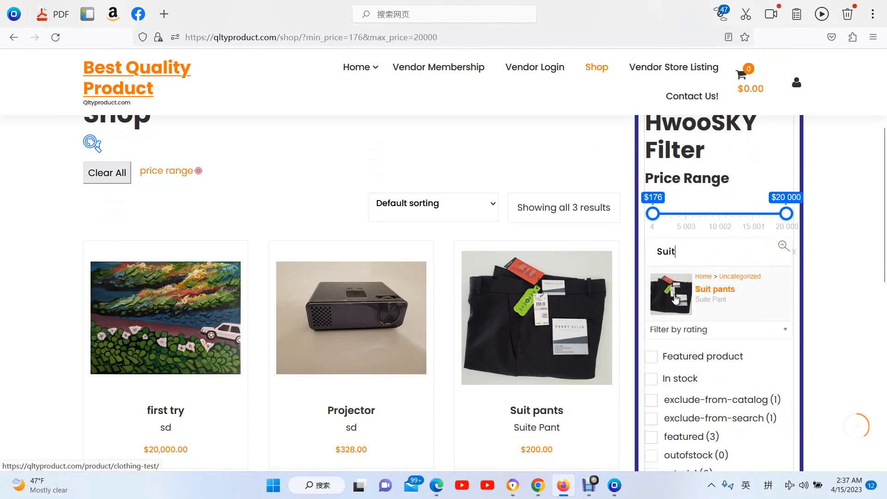
Open the Suit pants product page ($200, sold by EFT48shop) and scroll through it.
click(715, 289)
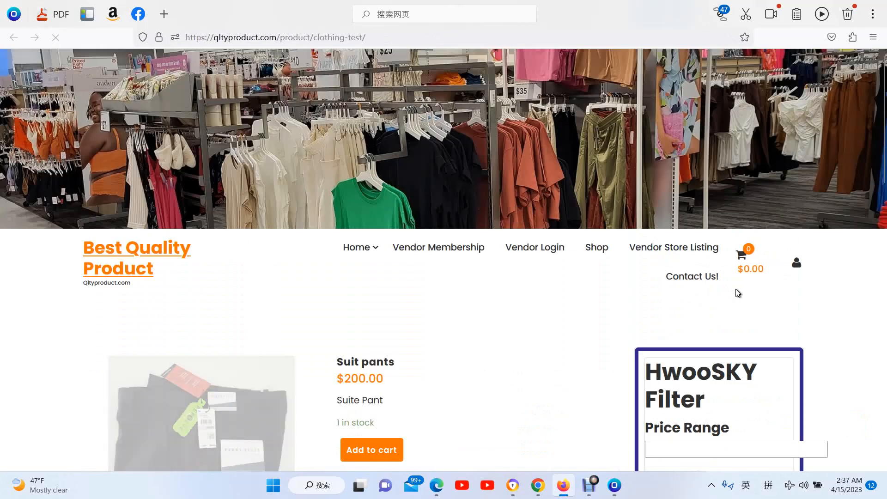
scroll(down, 3)
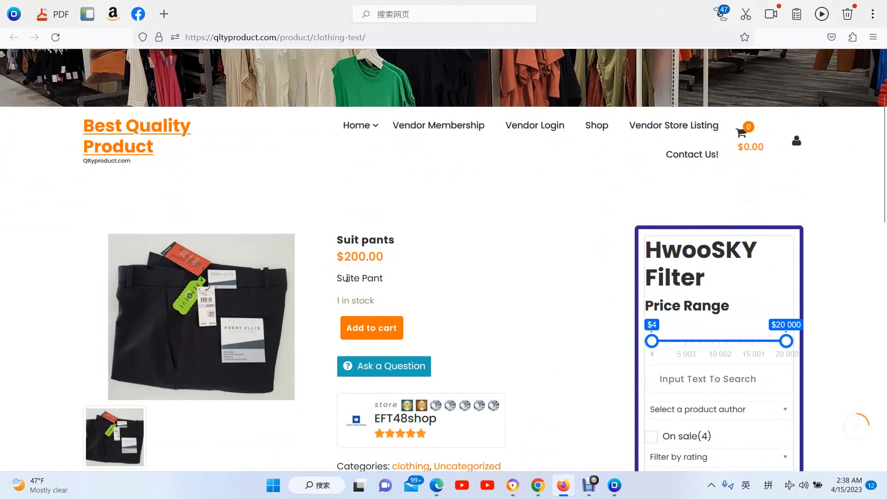
mouse_move(852, 265)
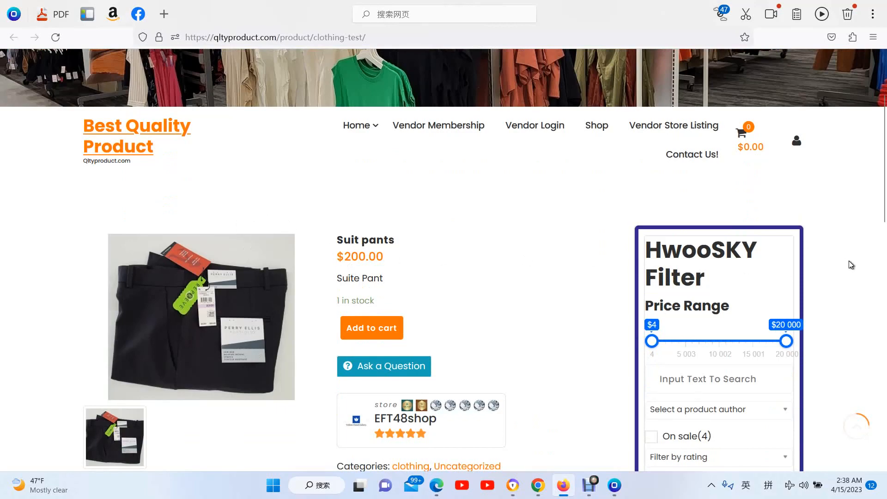
scroll(down, 3)
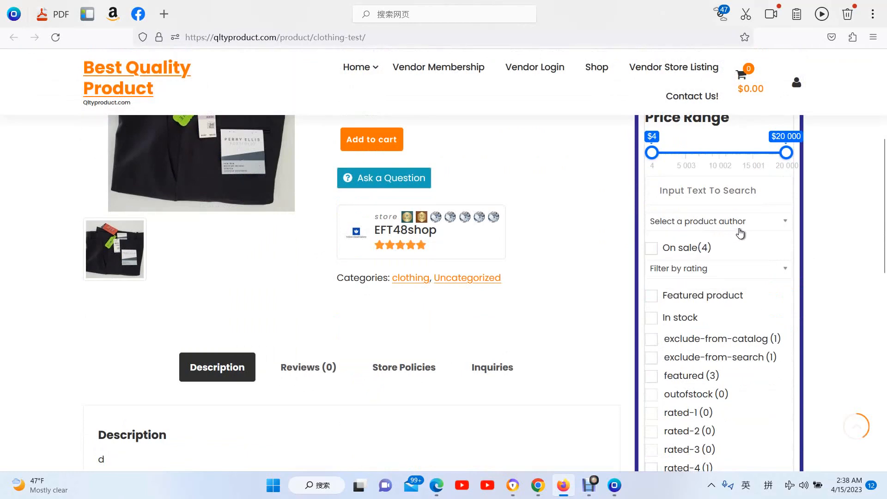
Filter the shop to products by author BBS86.
click(718, 221)
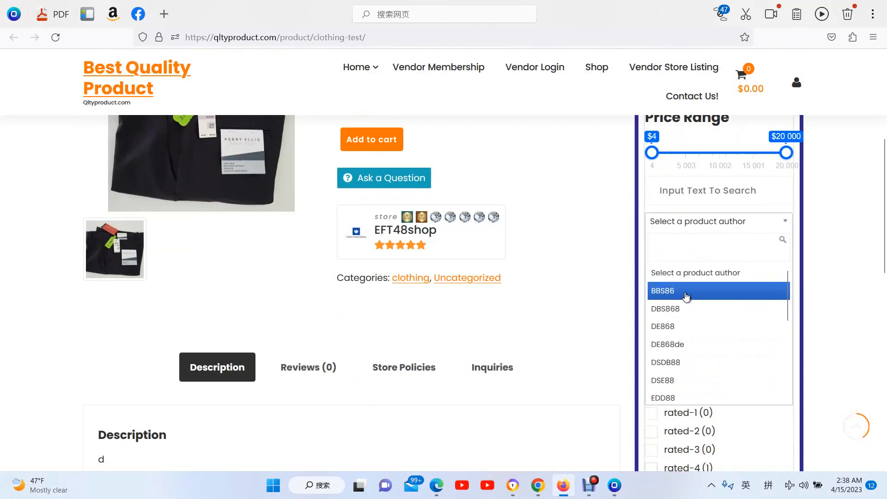
click(719, 247)
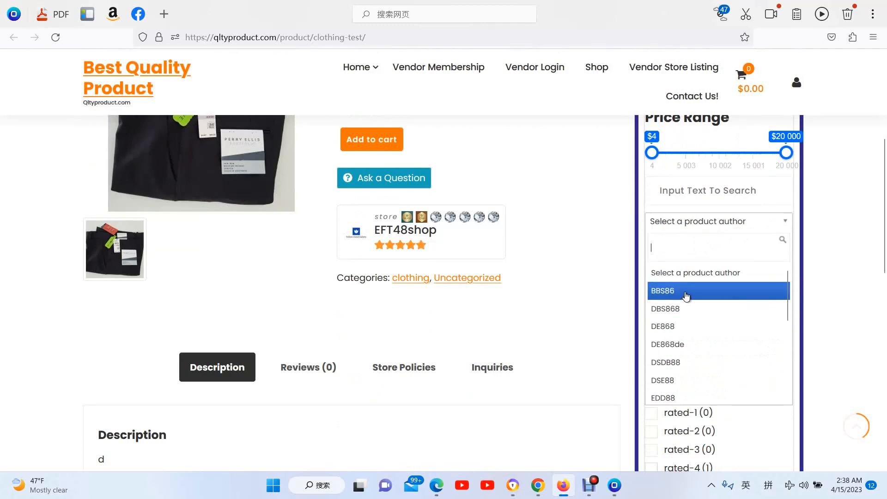
click(663, 290)
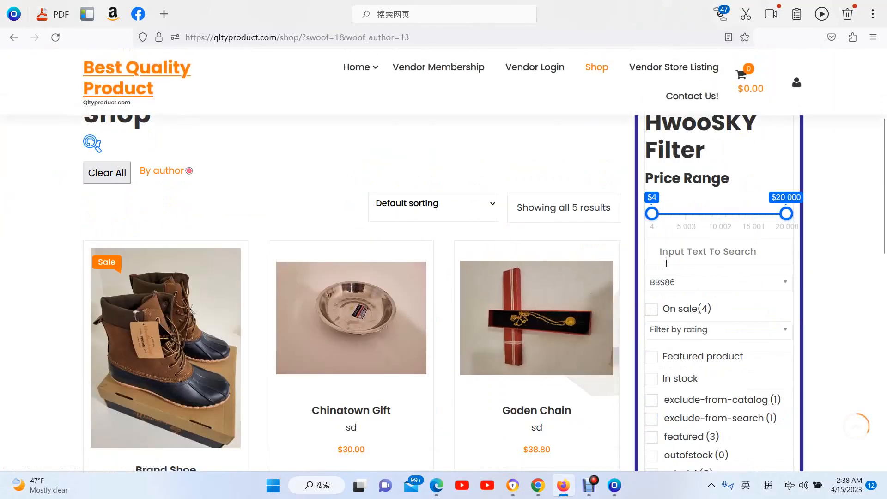
scroll(down, 3)
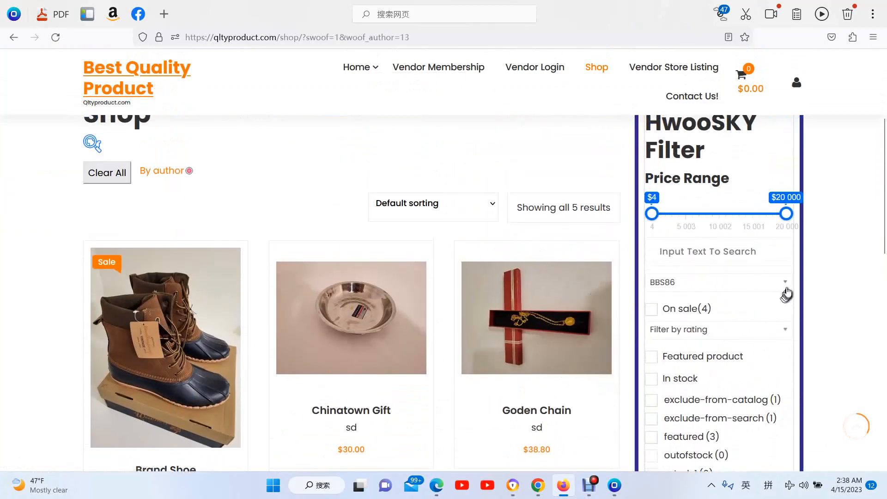
Switch the author filter to DBS868, then clear it to show all 19 products.
click(718, 282)
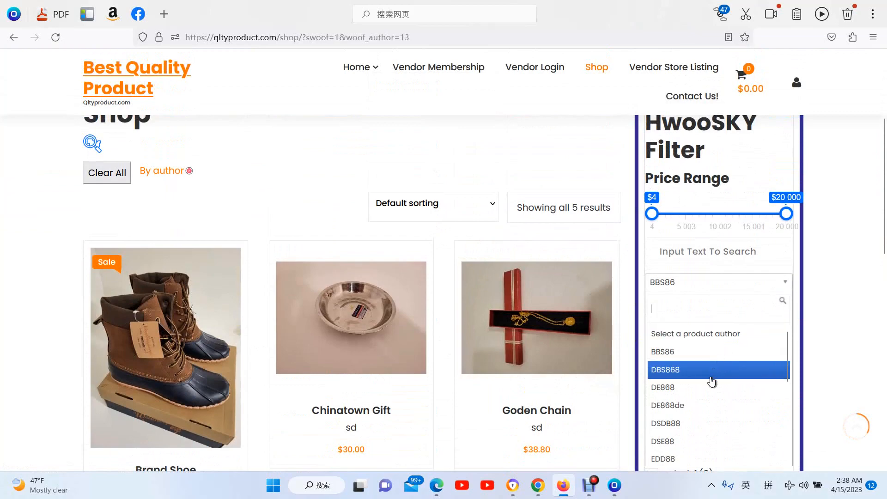
click(666, 370)
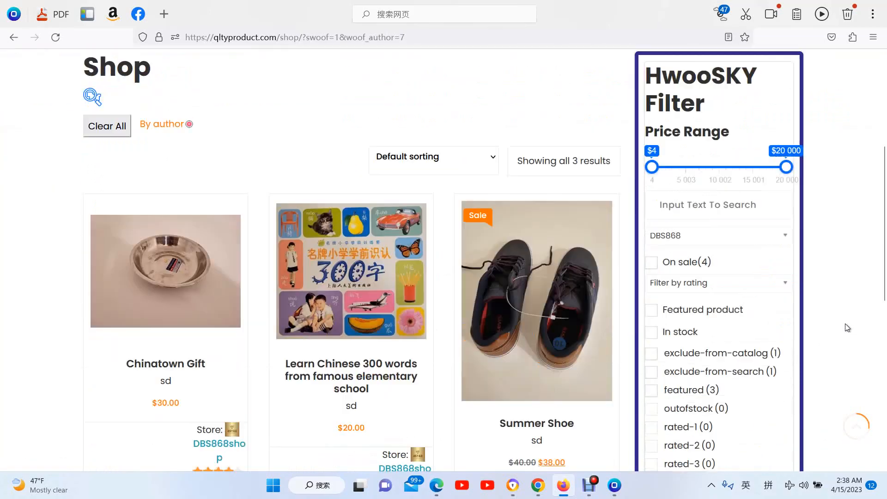
scroll(up, 3)
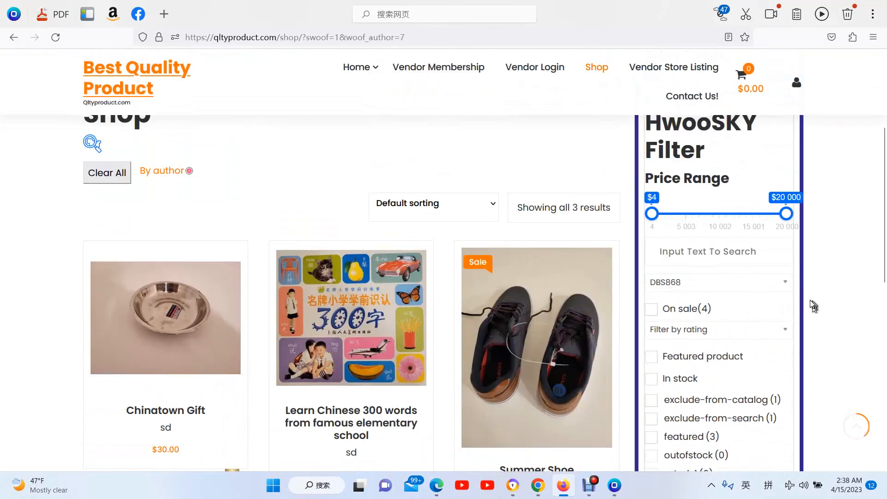
click(718, 282)
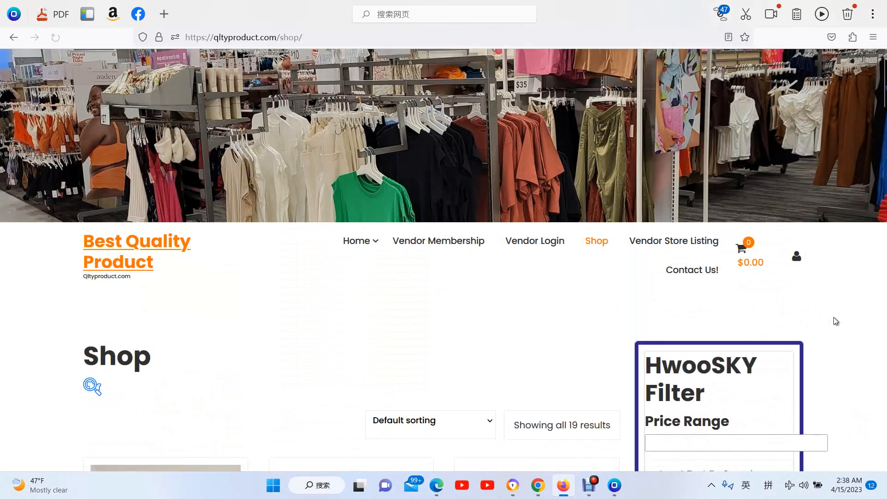
Browse the 4 on-sale products, then untick On sale to restore all 19.
scroll(down, 3)
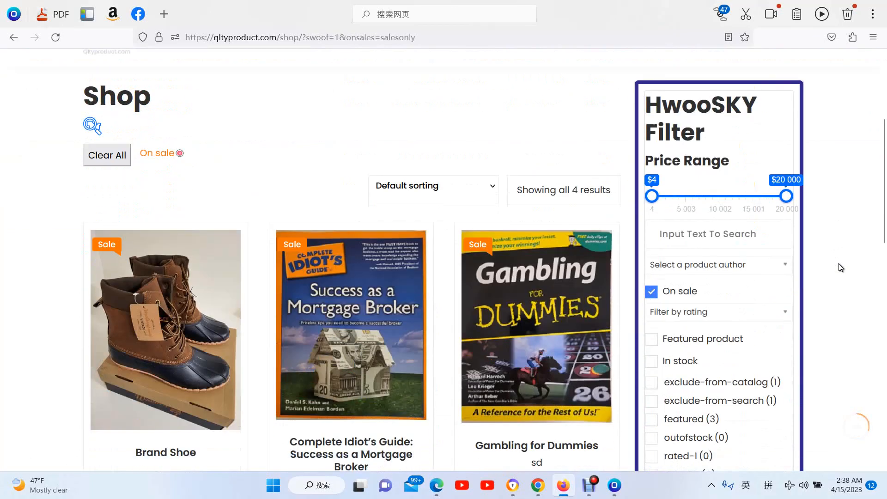
scroll(down, 3)
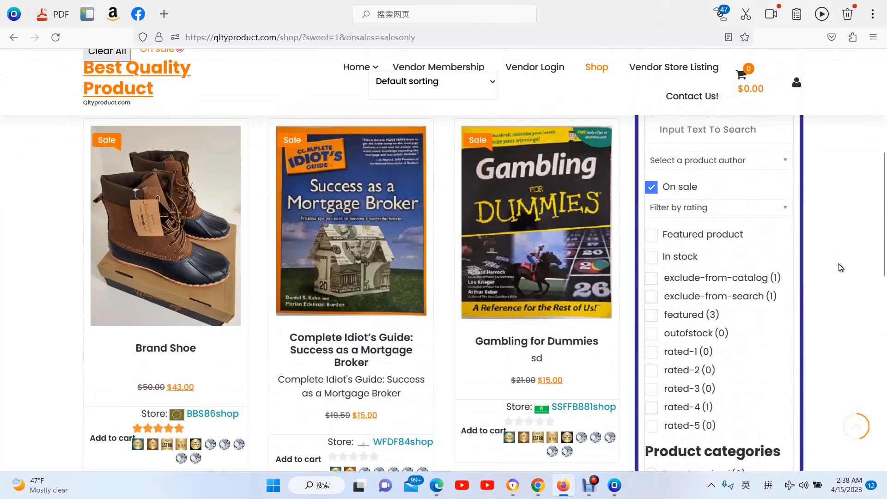
scroll(down, 3)
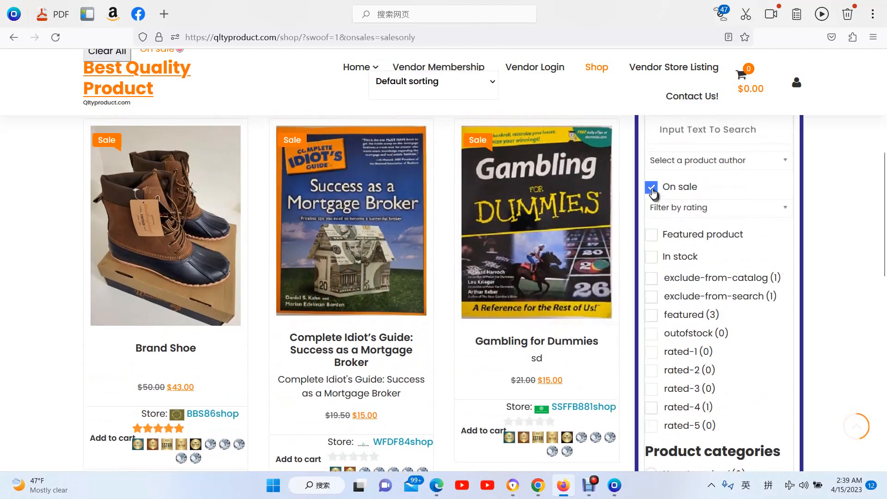
click(651, 187)
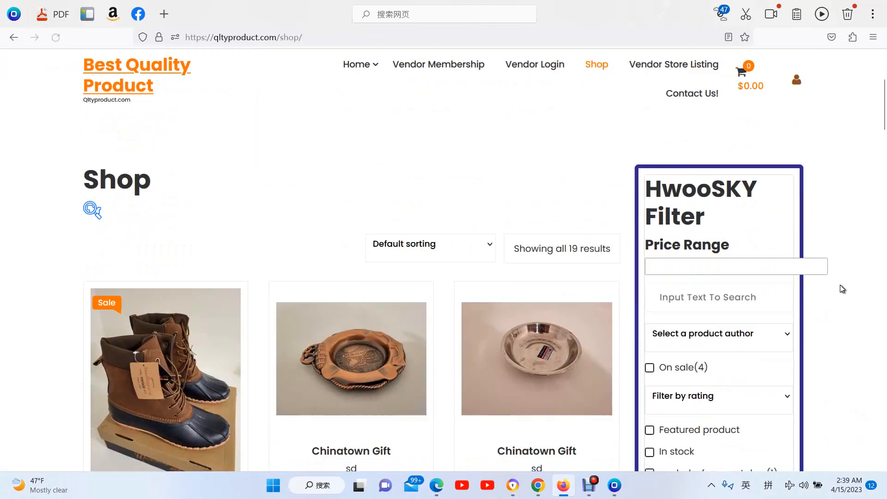
scroll(down, 3)
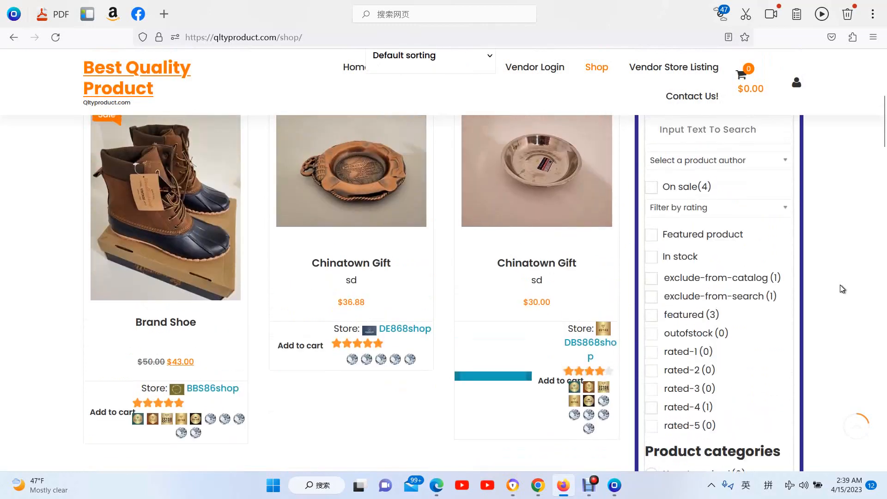
mouse_move(830, 261)
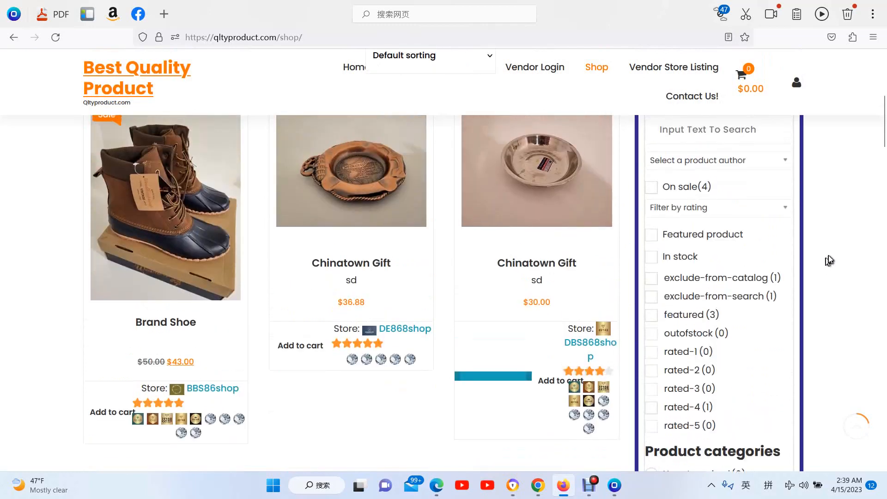
mouse_move(789, 211)
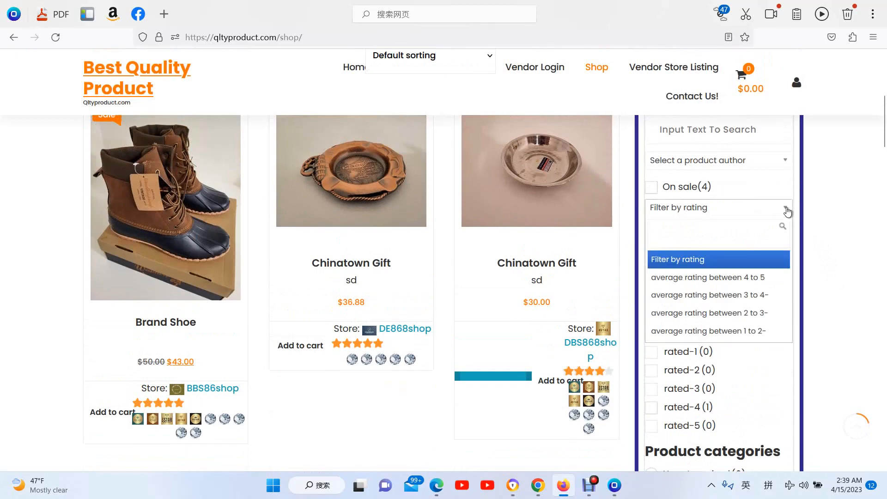
Filter by average rating between 4 and 5 and browse the 2 results.
click(709, 277)
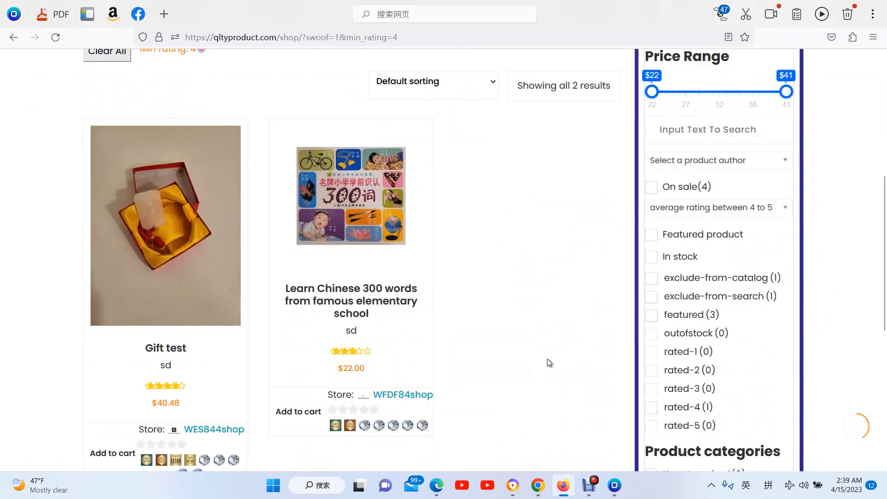
scroll(down, 3)
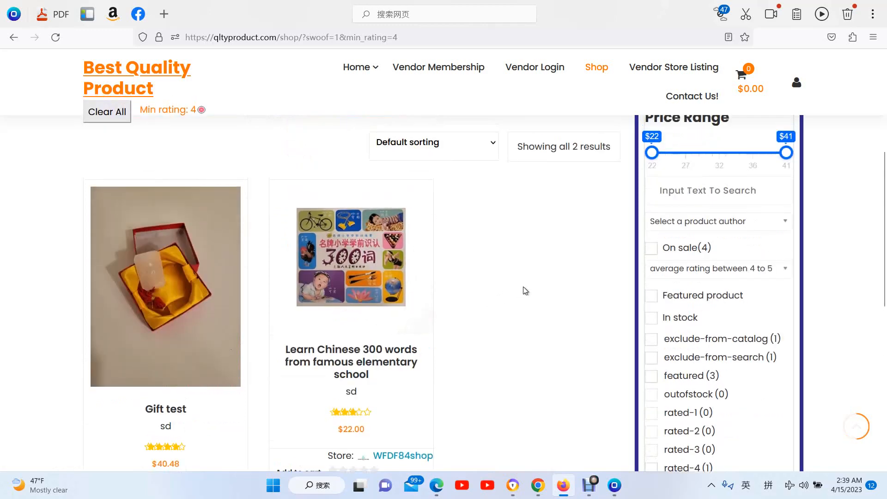
scroll(down, 3)
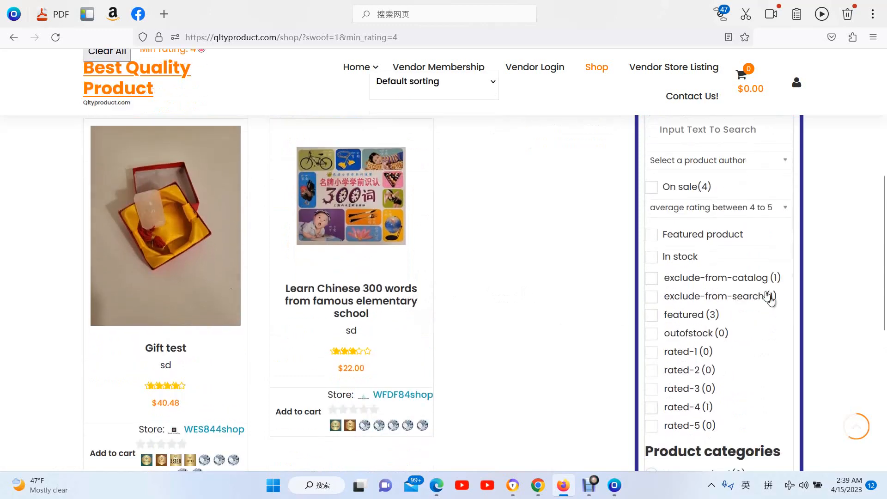
Toggle the Featured product filter on the 4–5 star listing and scroll the results.
click(651, 235)
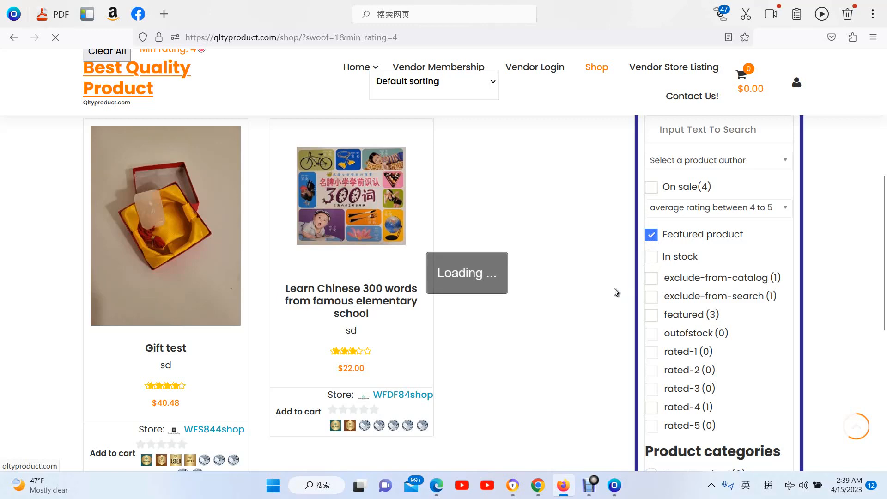
click(651, 234)
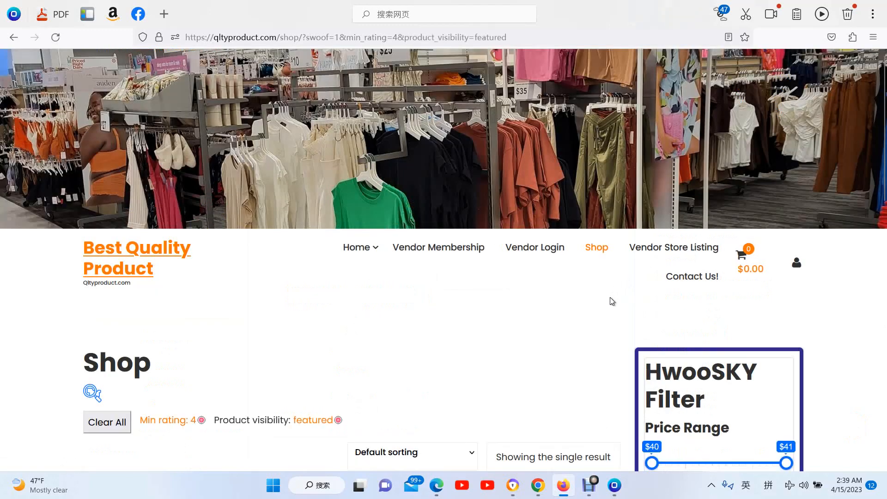
scroll(down, 3)
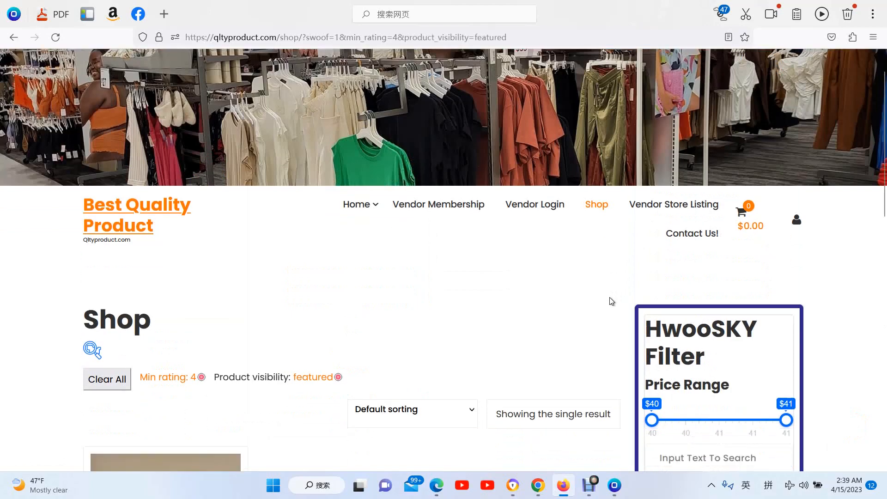
scroll(down, 3)
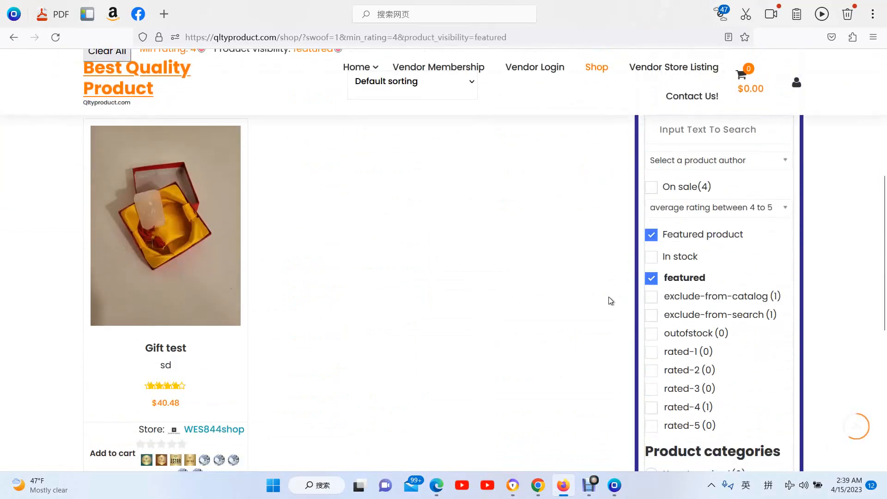
scroll(down, 3)
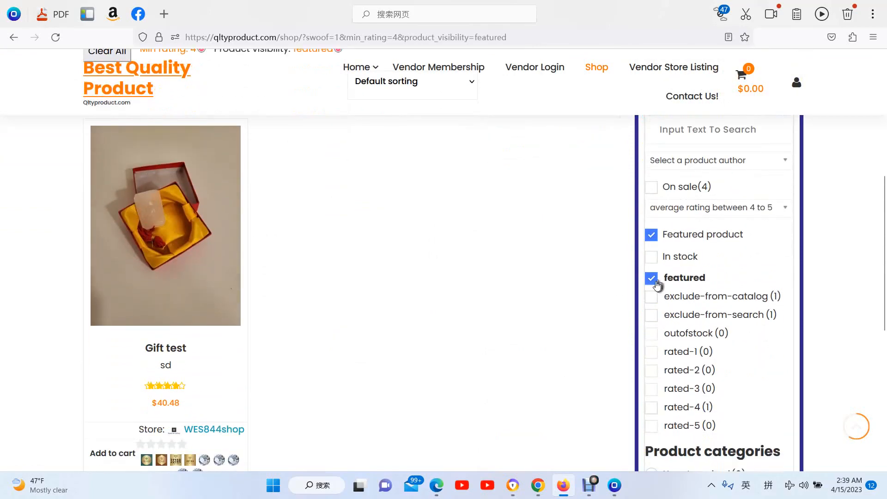
Remove the featured filter and apply a $22–$41 price range.
click(651, 278)
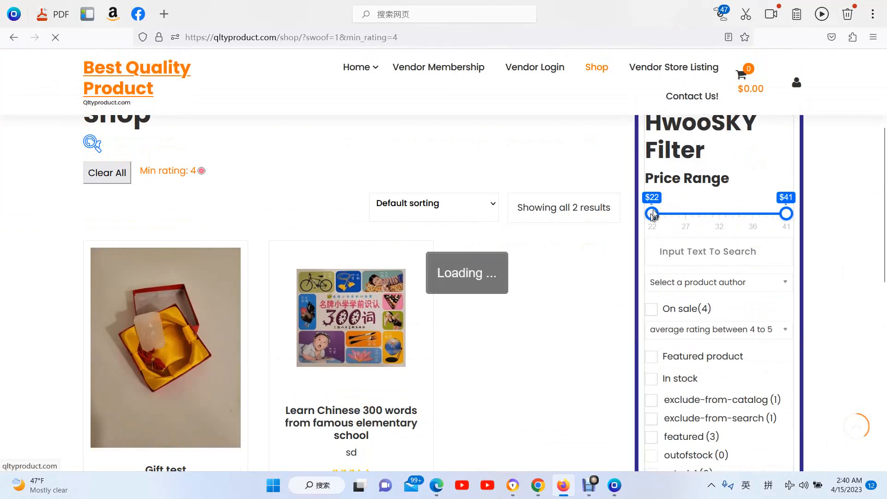
drag(653, 214, 652, 214)
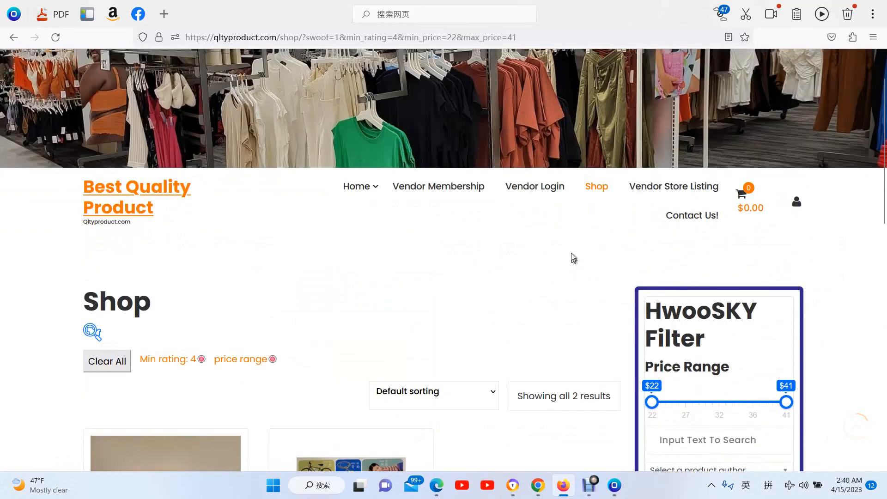
click(106, 361)
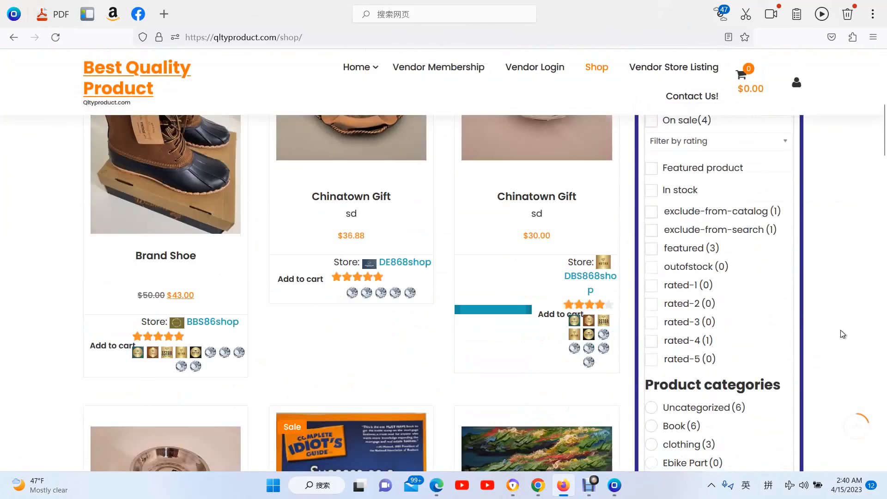
Select clothing under Product categories and view its 3 products.
scroll(down, 3)
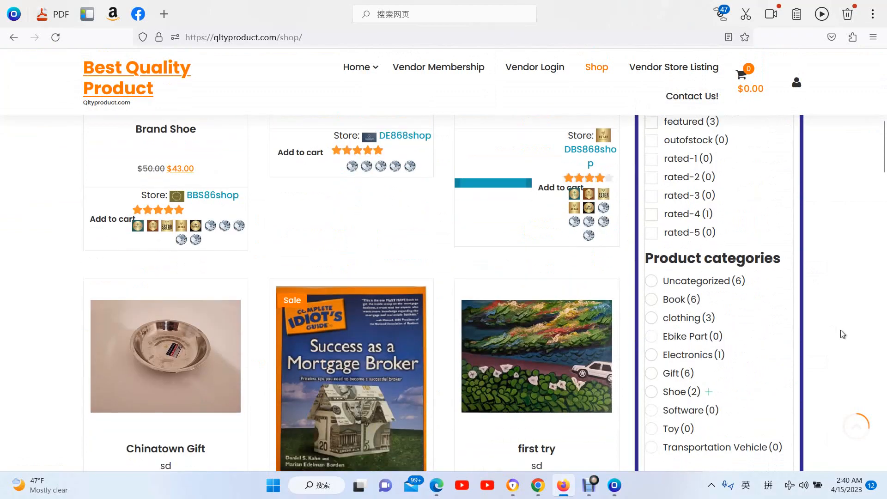
scroll(down, 3)
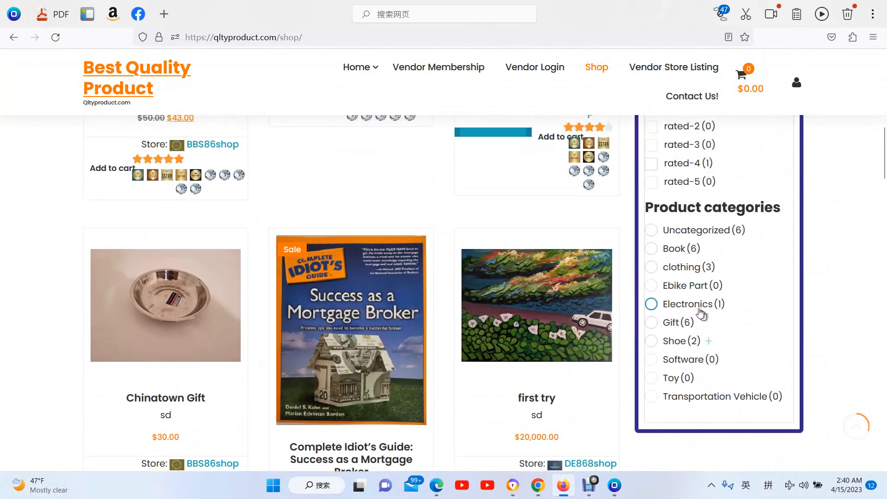
click(651, 267)
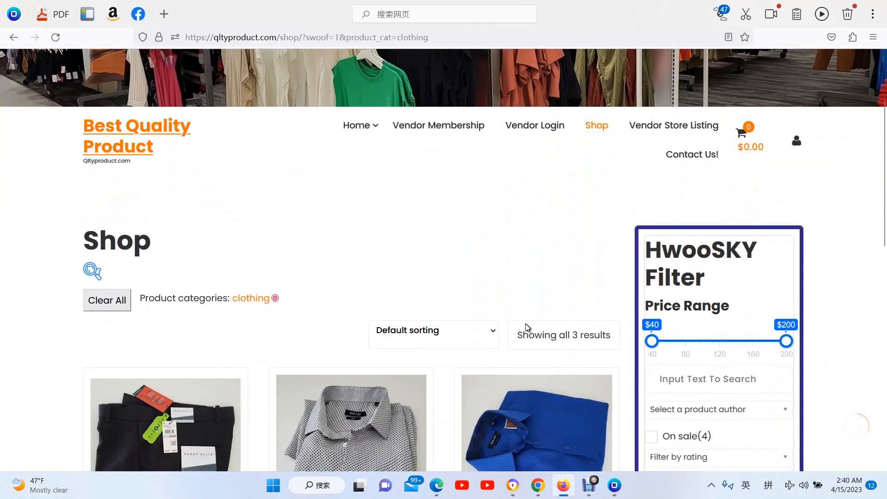
scroll(down, 3)
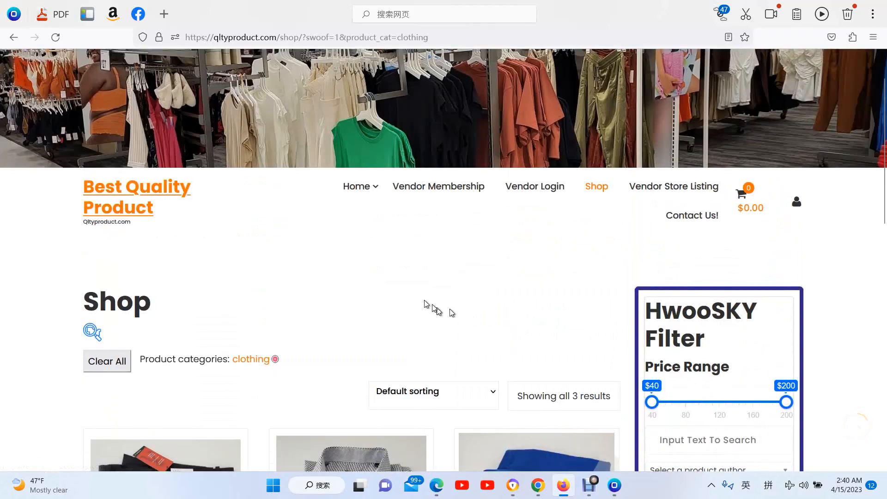
Go to the home page and open Clothing, listing Suit pants and two Suit Shirts.
click(356, 186)
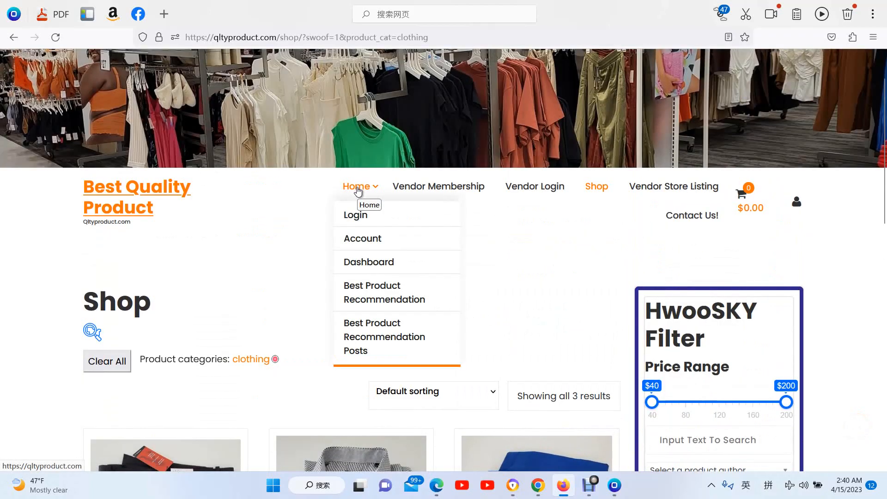
click(356, 214)
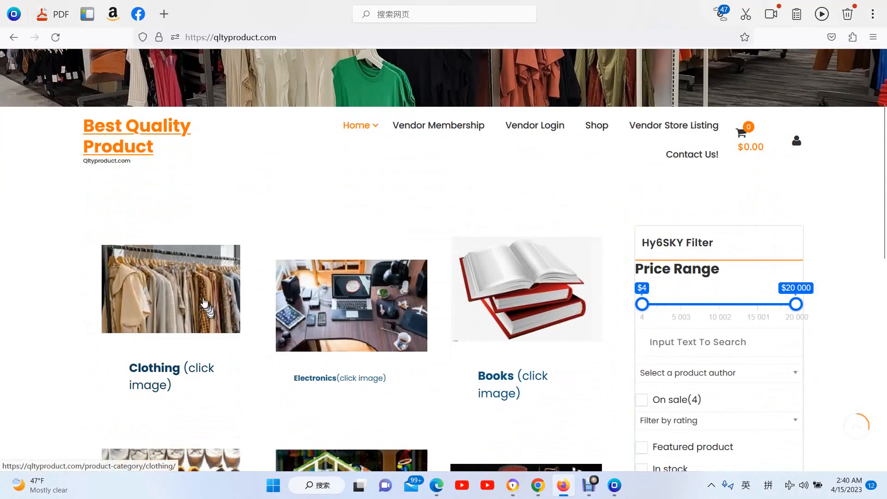
click(169, 288)
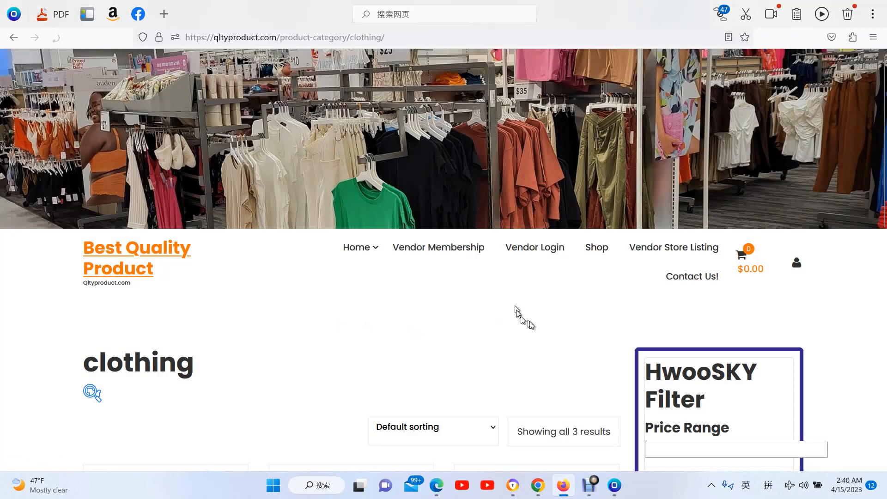
scroll(down, 3)
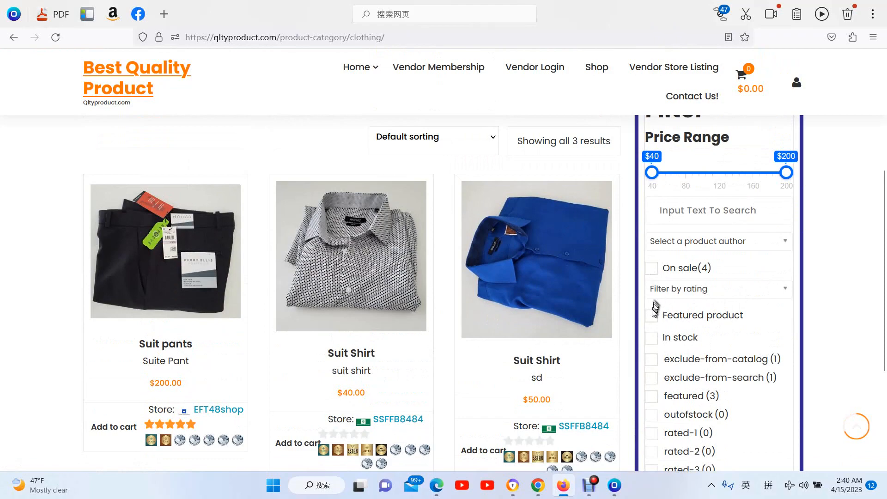
Filter clothing to featured products (only Suit pants), then add On sale, leaving no matches.
click(651, 315)
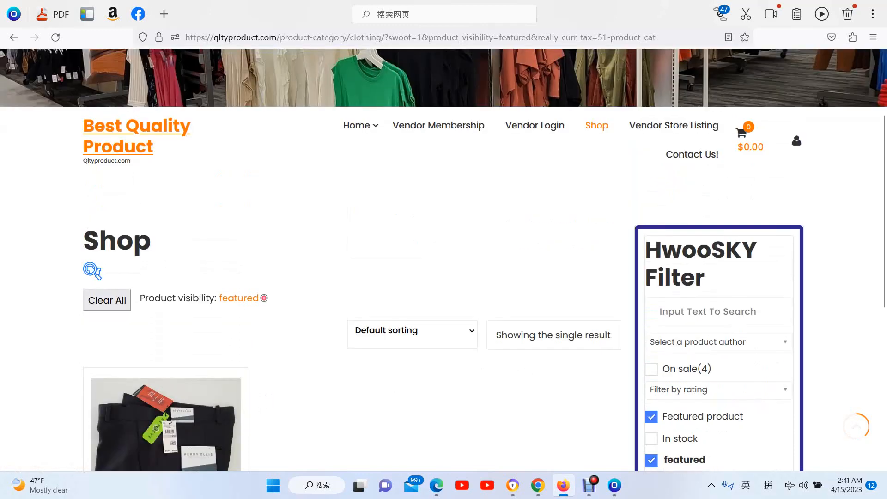
scroll(down, 3)
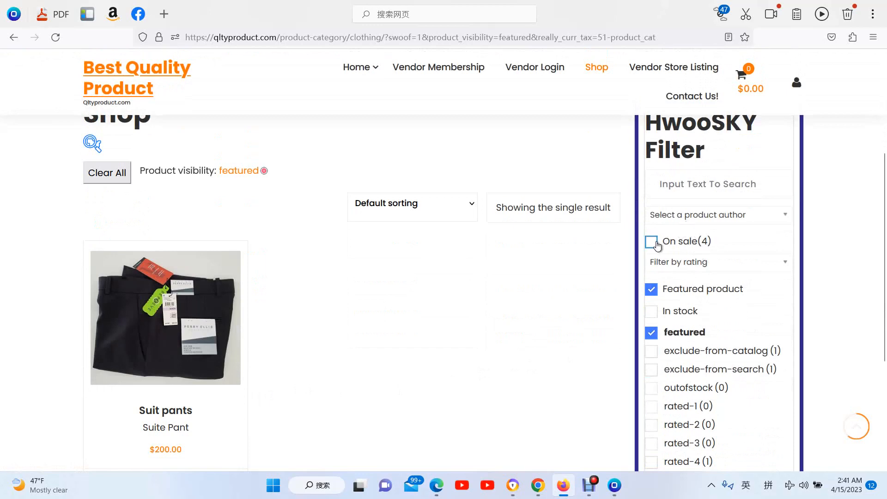
click(651, 242)
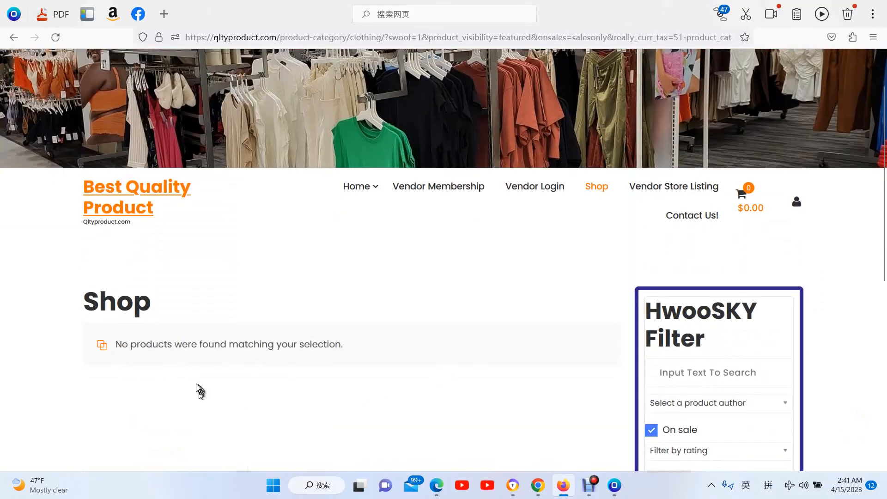
scroll(down, 3)
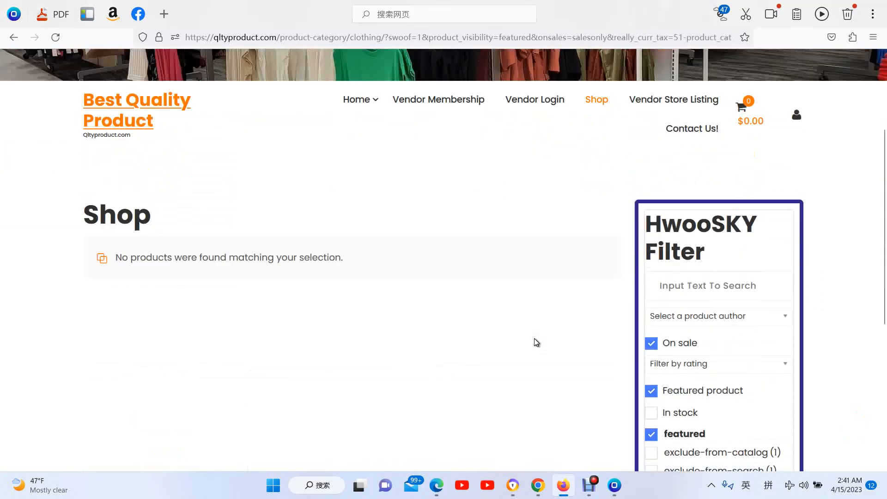
scroll(down, 3)
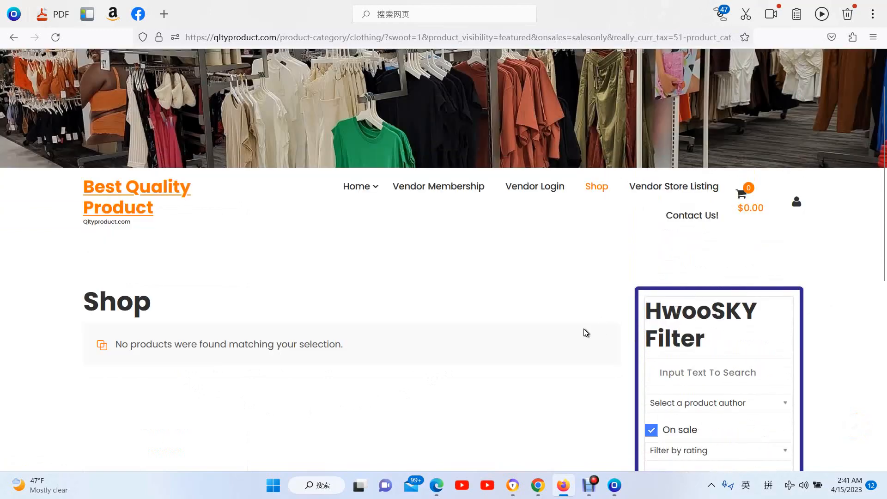
mouse_move(716, 250)
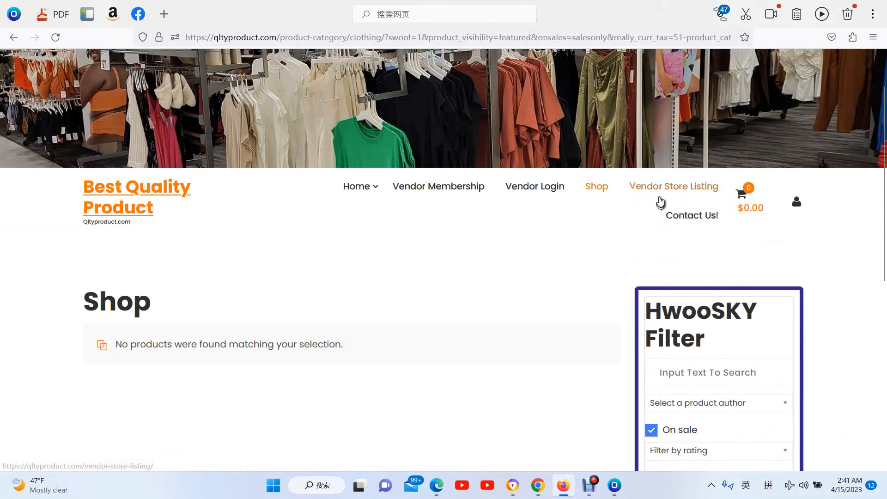
Go to Vendor Store Listing (12 stores) and expand the Choose Category dropdown.
click(673, 186)
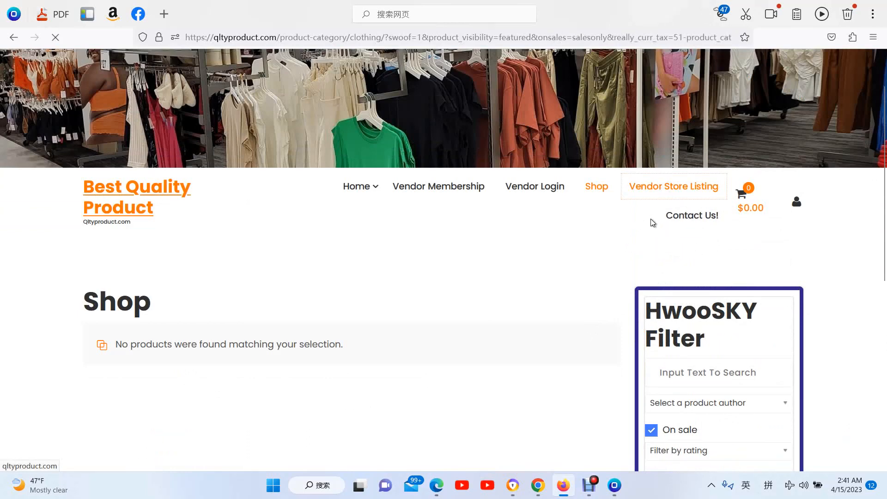
click(674, 186)
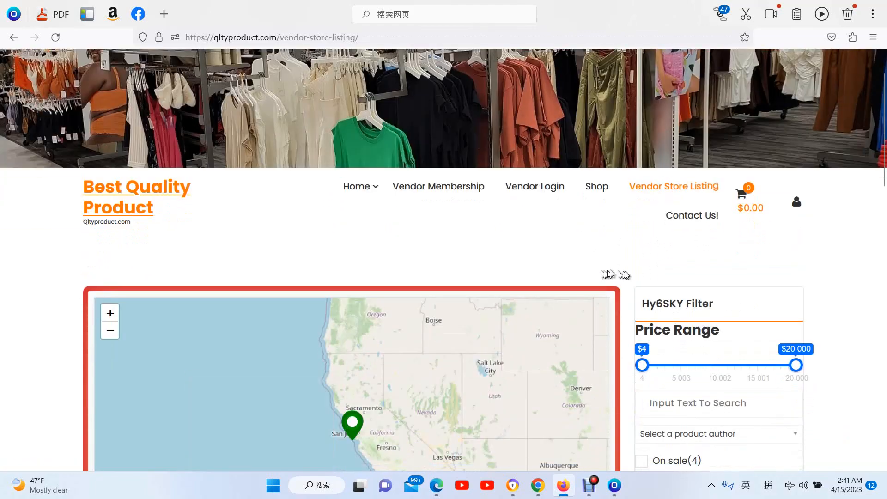
scroll(down, 3)
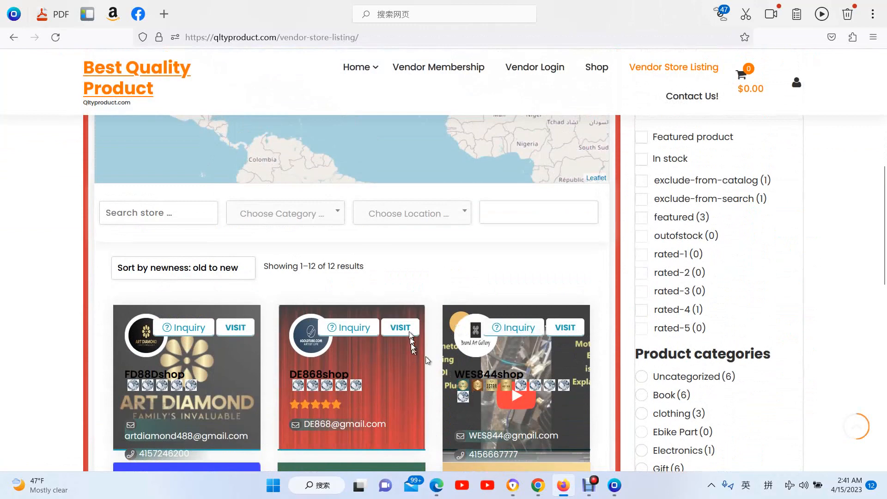
click(285, 213)
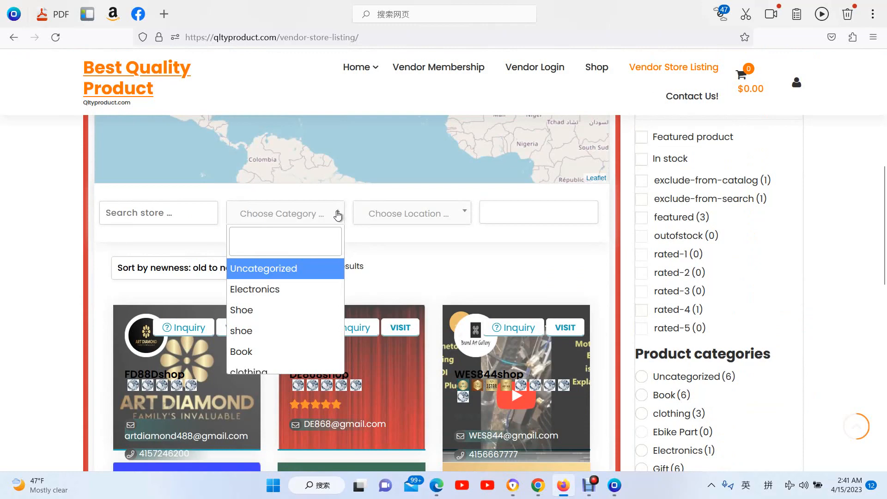
Filter vendor stores to Electronics and visit the only match, BBS86shop.
click(254, 289)
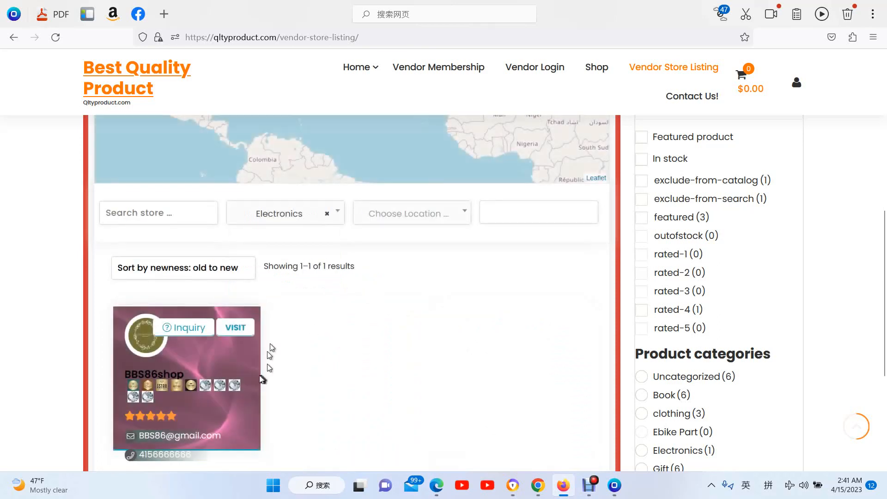
mouse_move(242, 358)
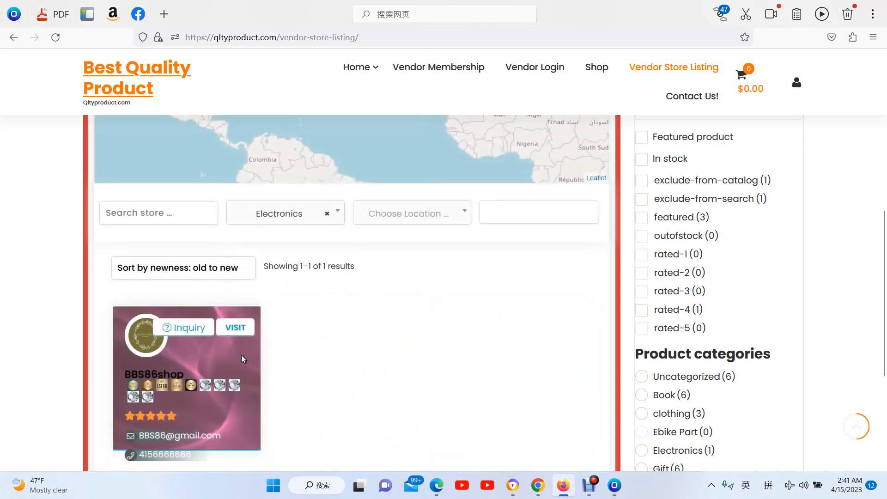
mouse_move(235, 327)
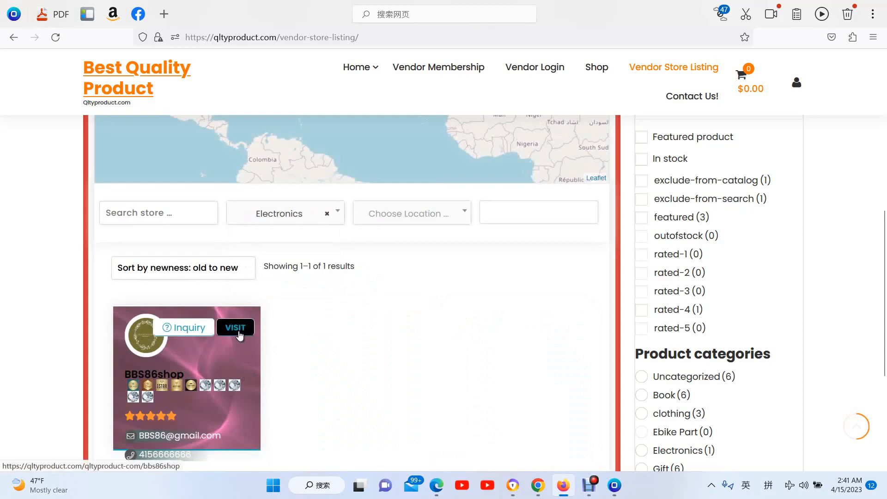
click(234, 327)
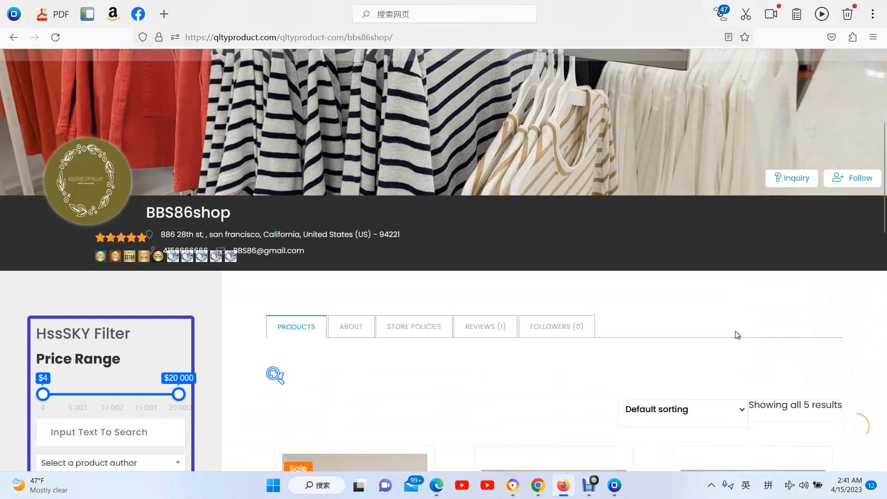
scroll(down, 3)
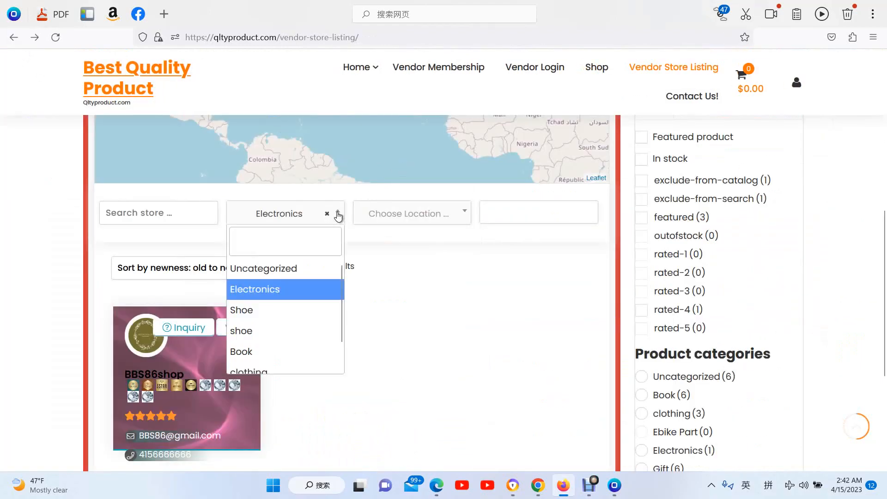
Filter stores to Shoe, visit BBS86shop's store, then go back to the listing.
click(241, 310)
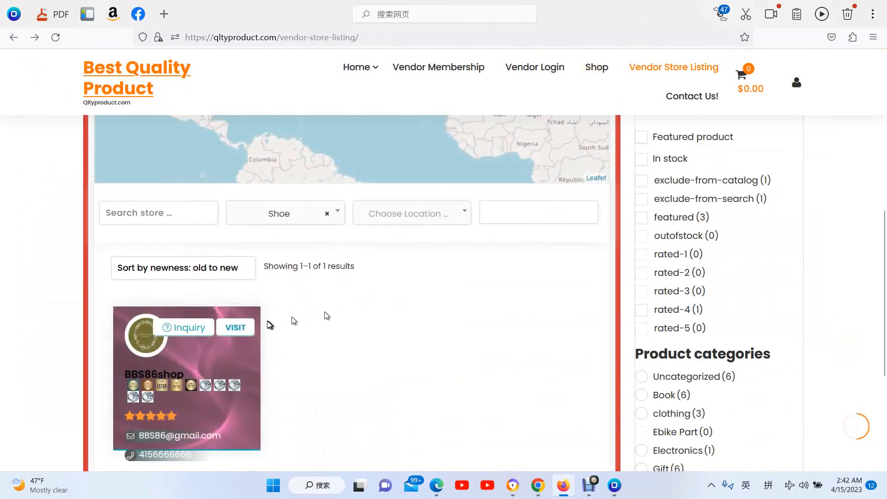
click(235, 327)
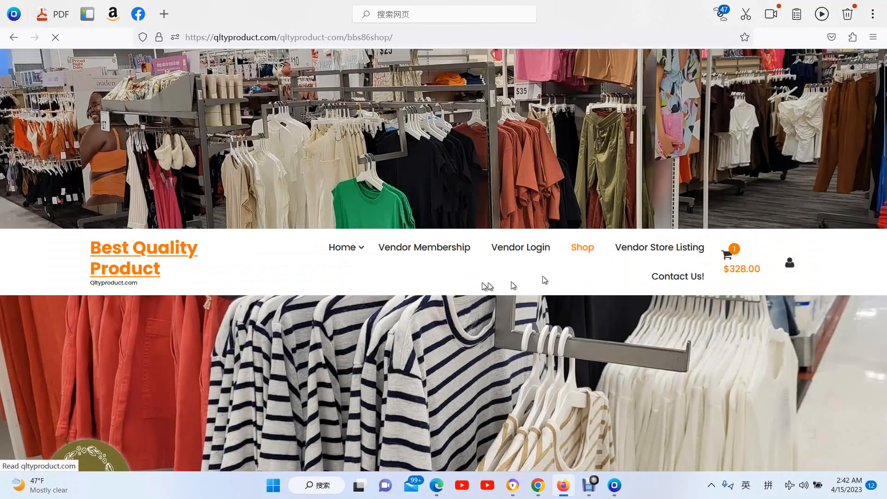
click(583, 248)
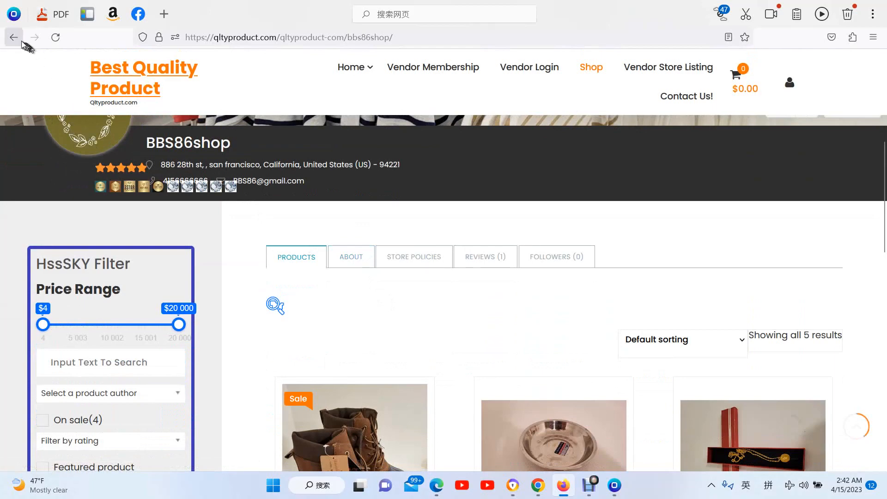
click(13, 38)
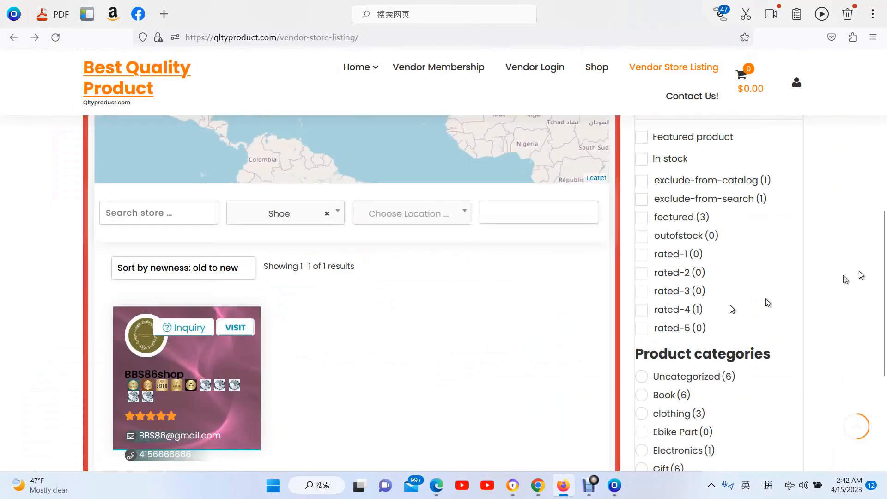